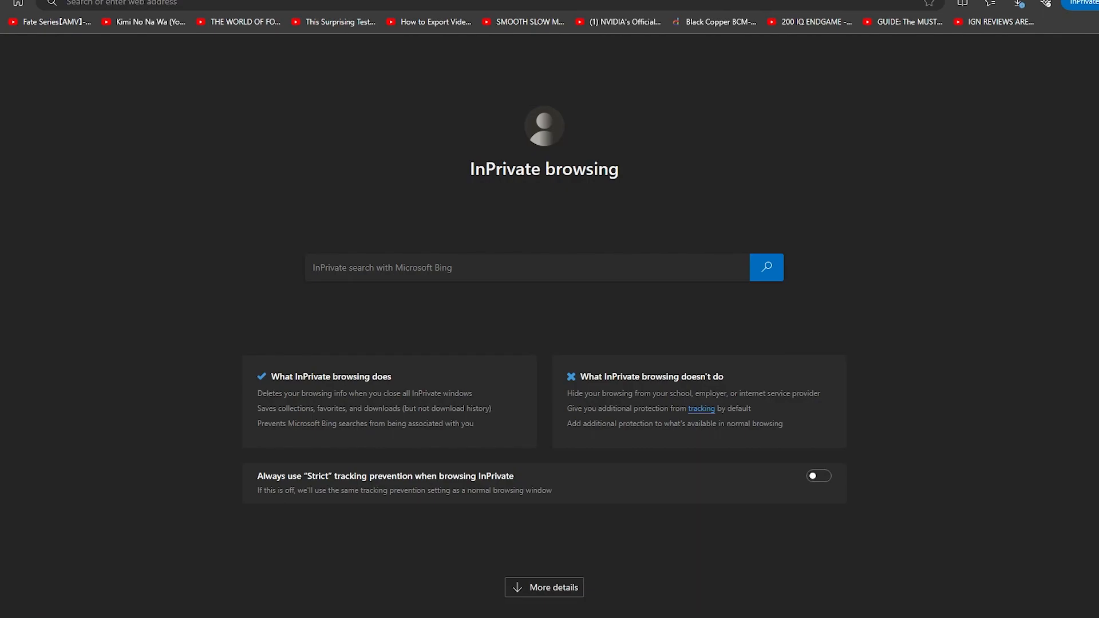
Bring the Discord window showing the Midjourney newbies-2 channel to the front from the taskbar.
left_click(675, 605)
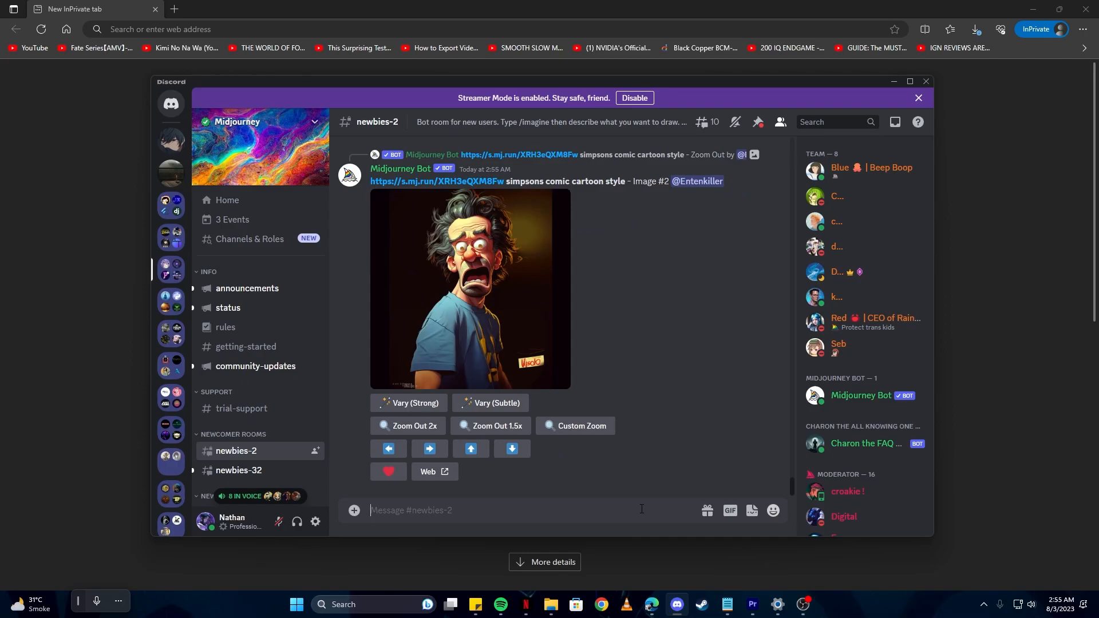
Send an /imagine prompt for an anime character with a dark background, mountains, trees, rainfall and thunder.
scroll("down", 3)
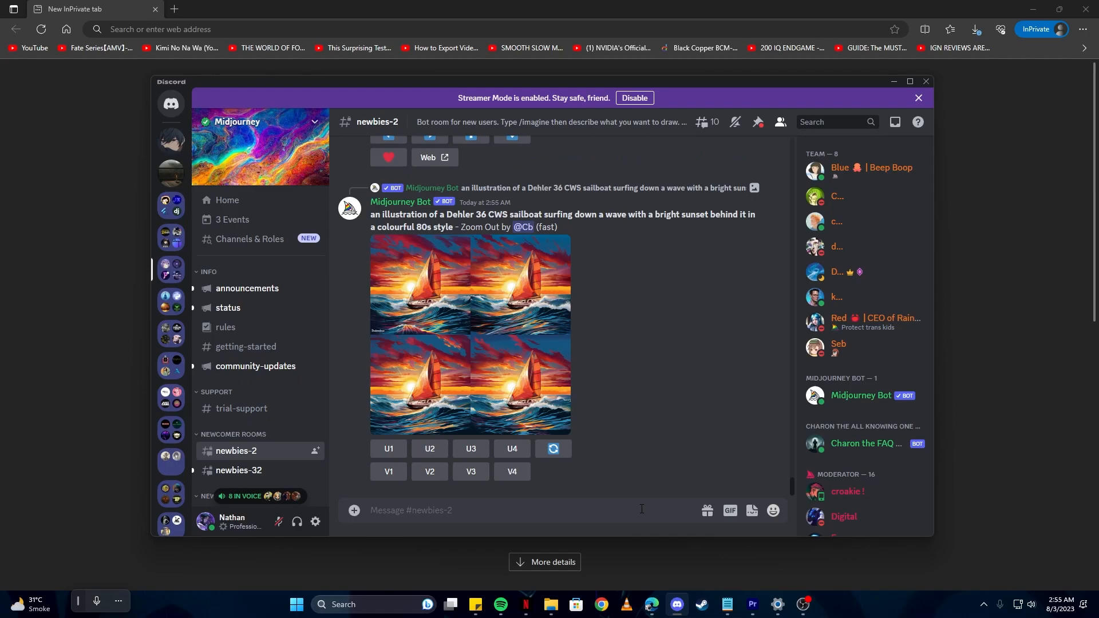
type("/imagine")
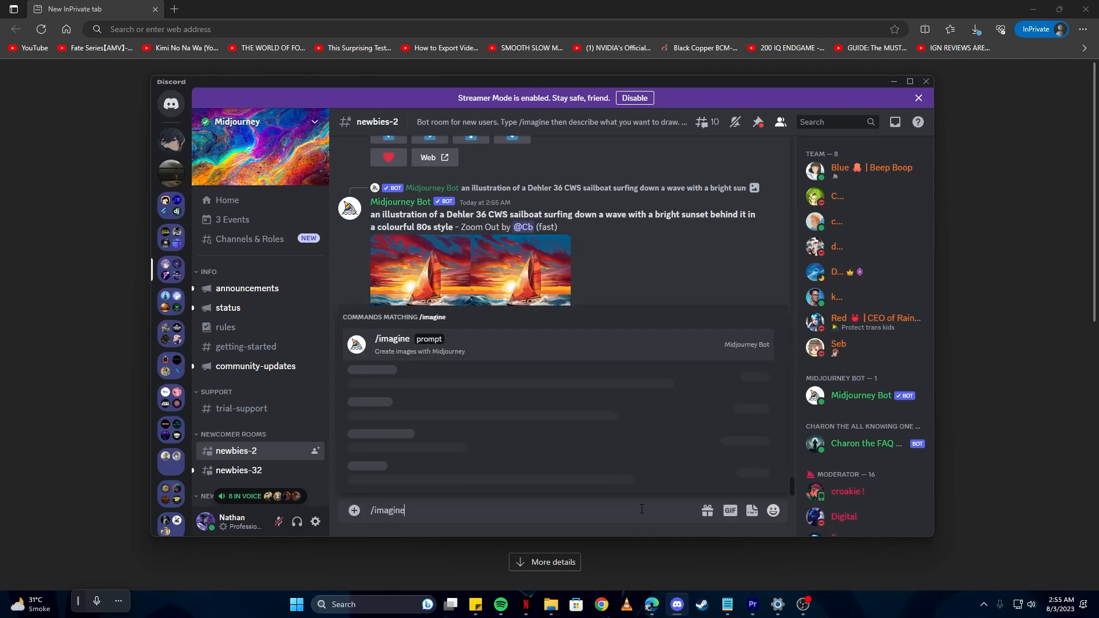
type("create an")
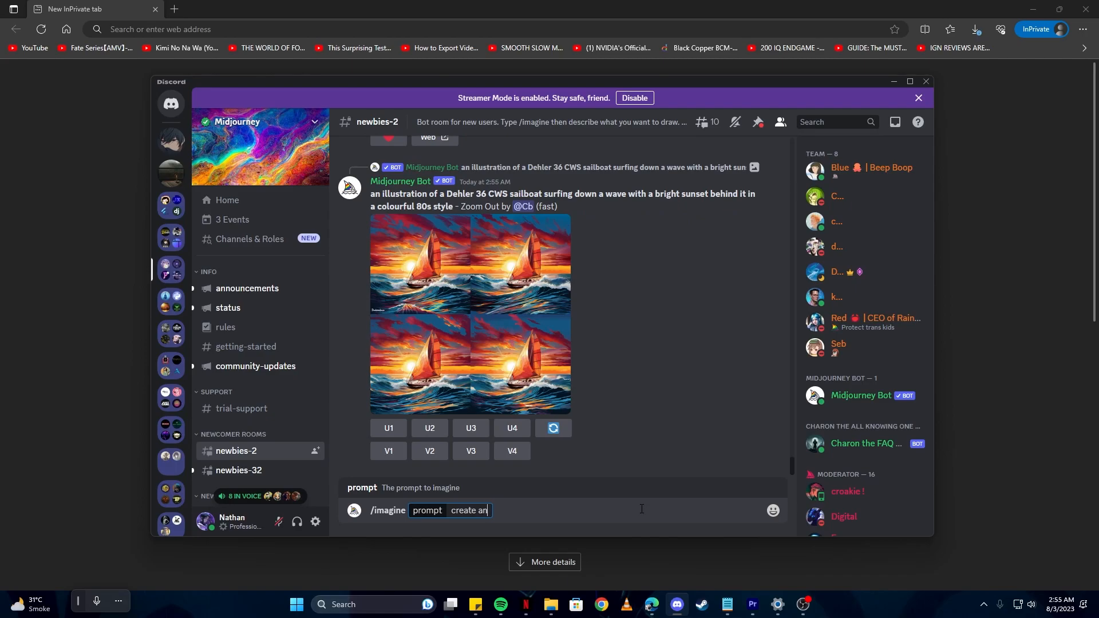
type("anime character with a d")
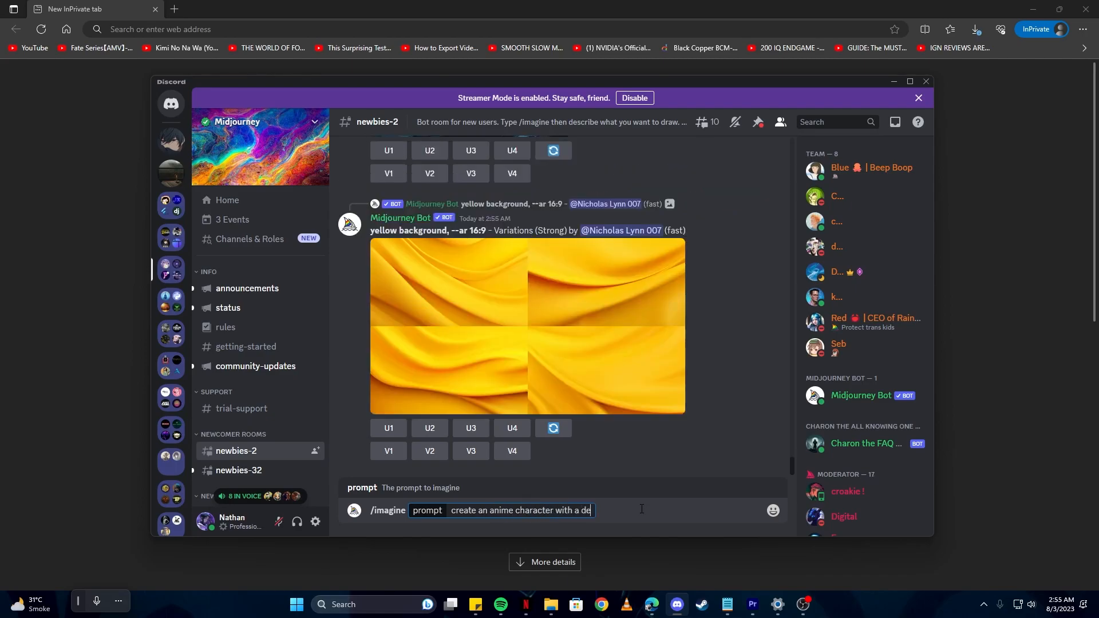
type("ep dark background, with")
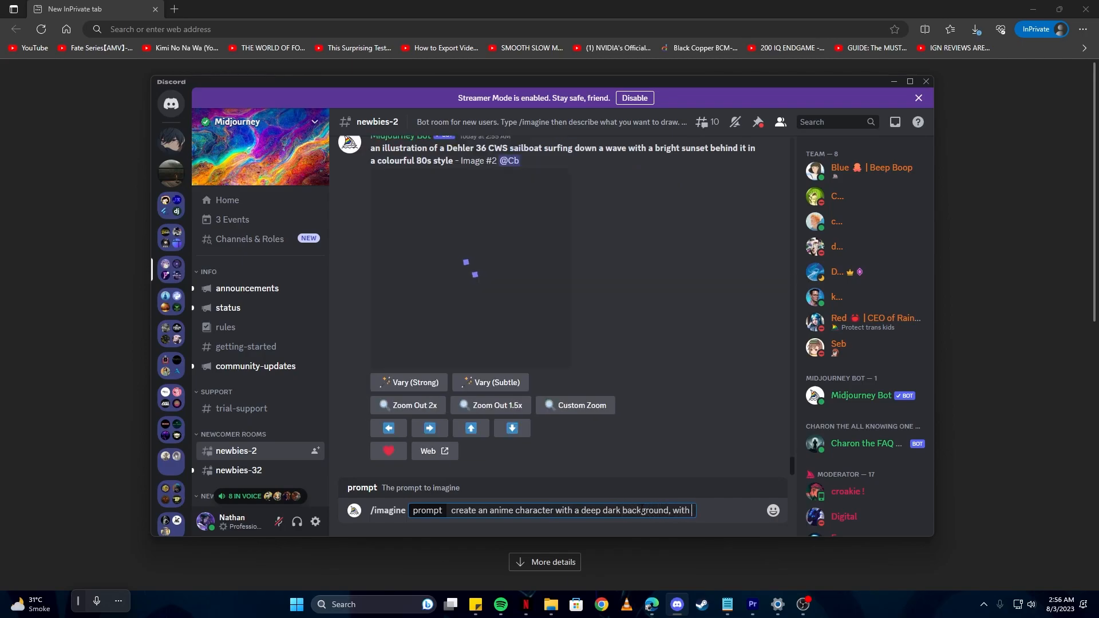
type("mountains and")
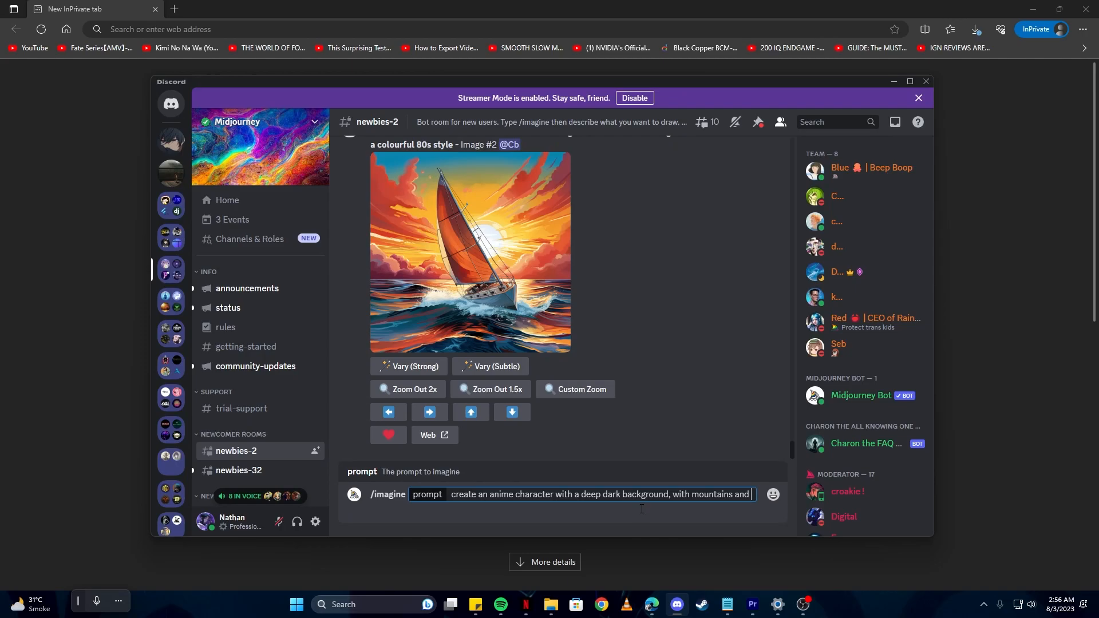
type("trees,")
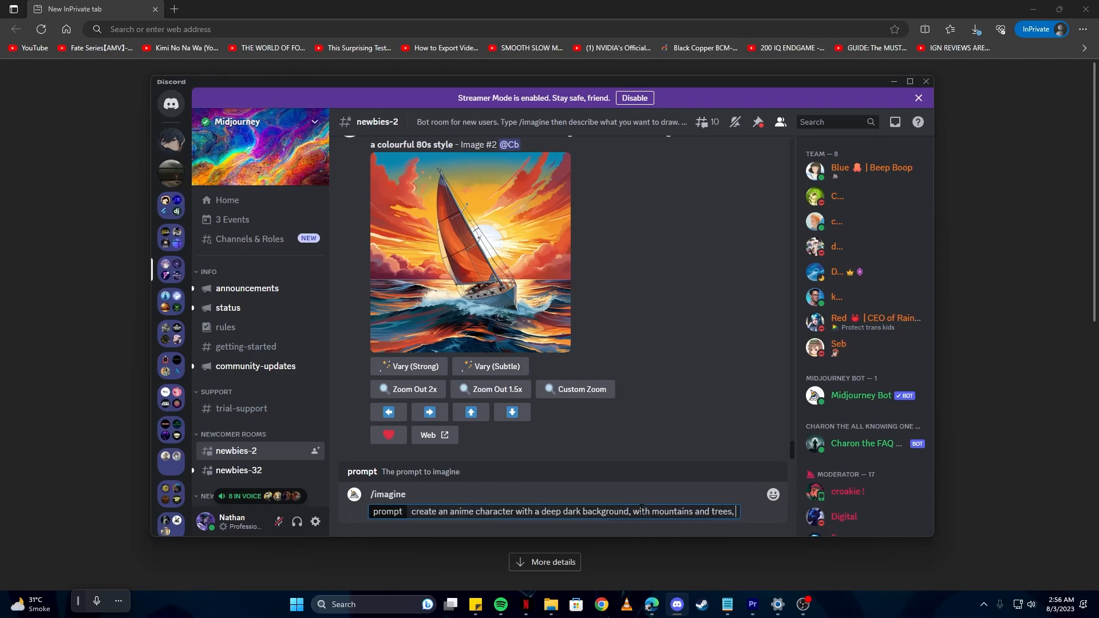
type("it should have")
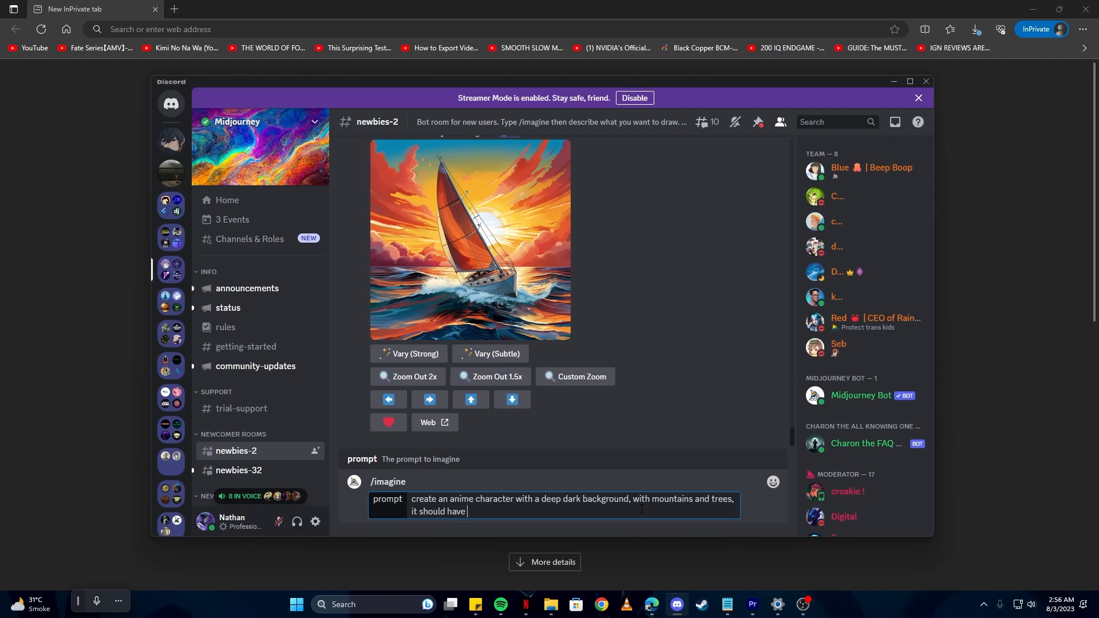
type("rainfall and thunder")
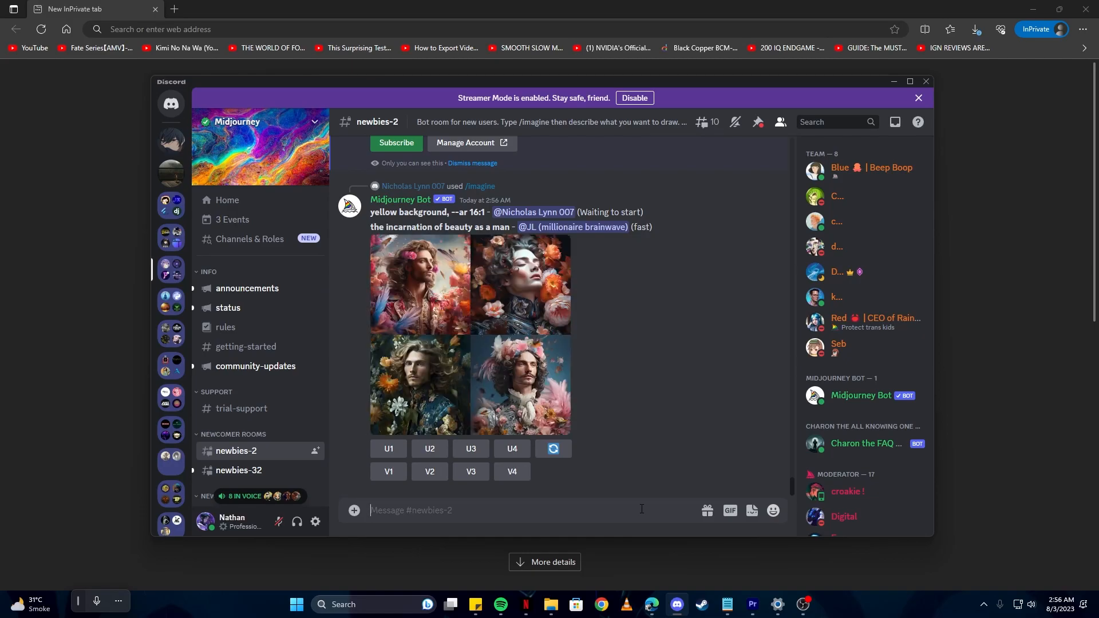
left_click(471, 448)
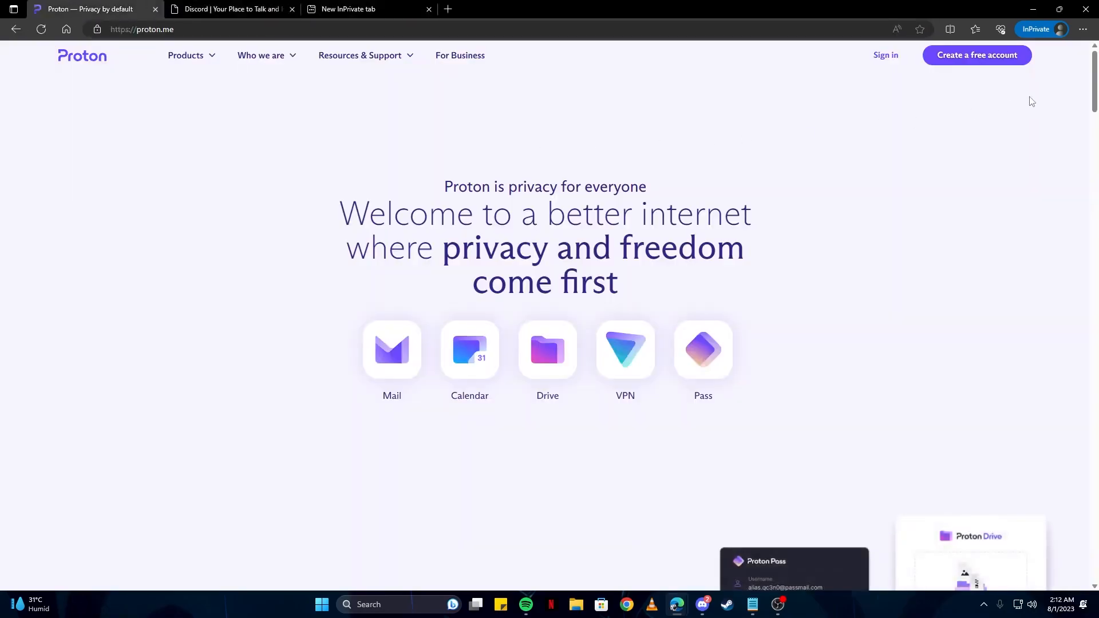
mouse_move(976, 55)
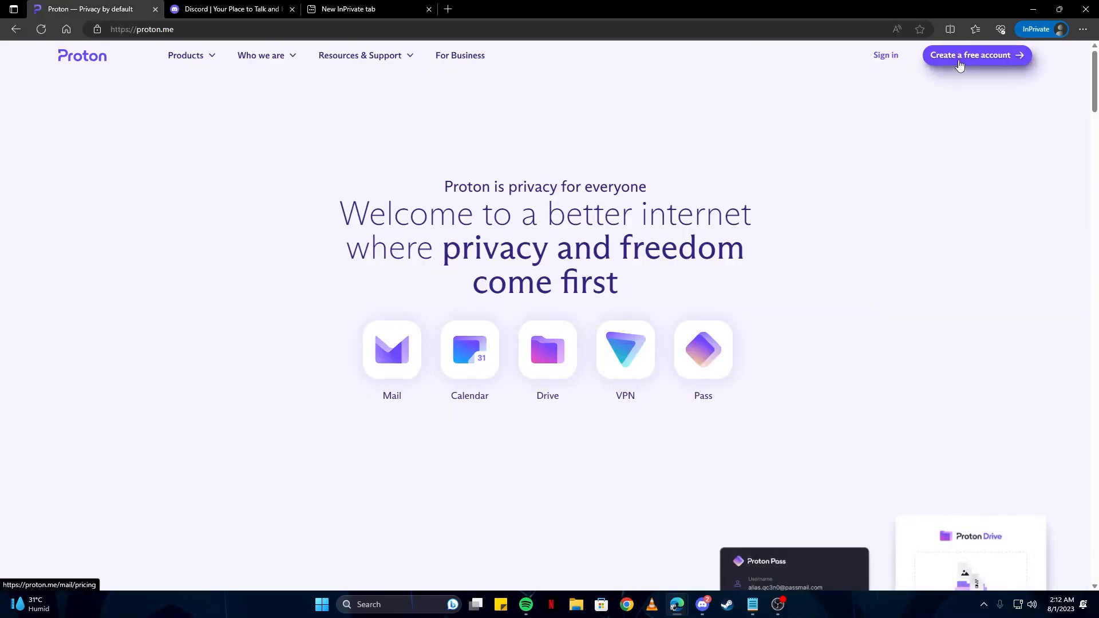
Start a free Proton account and choose the free Proton plan.
left_click(975, 56)
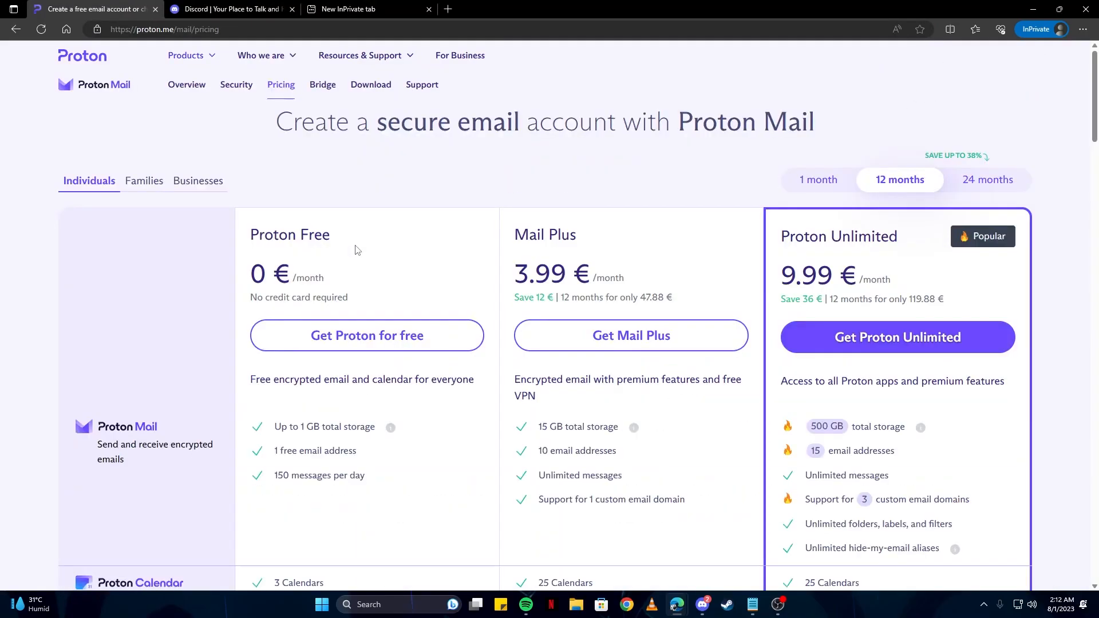
mouse_move(366, 335)
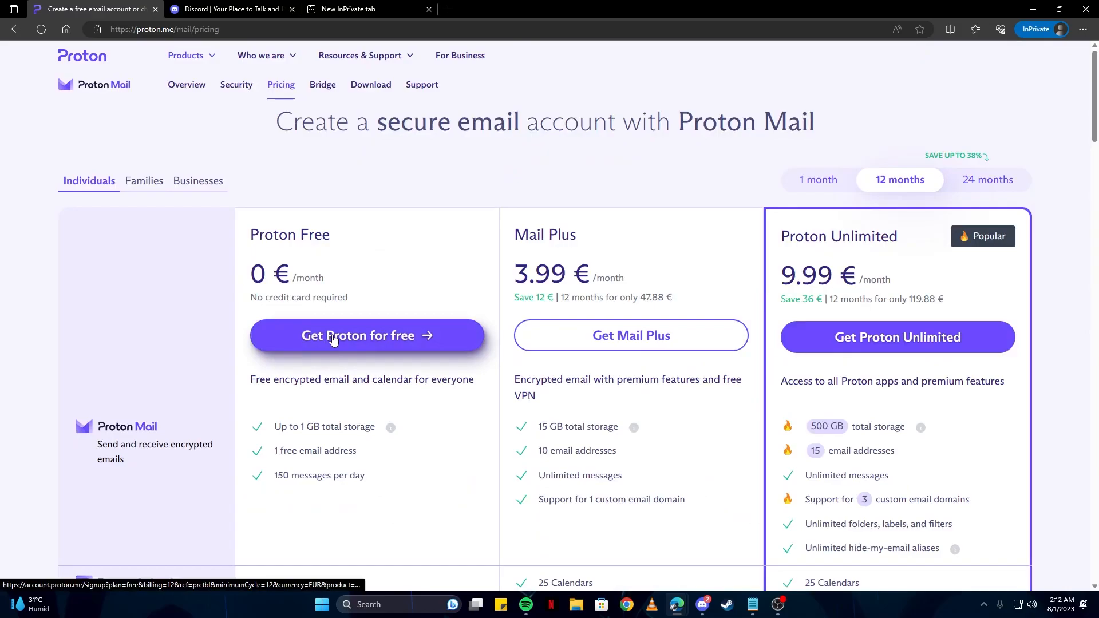
left_click(366, 335)
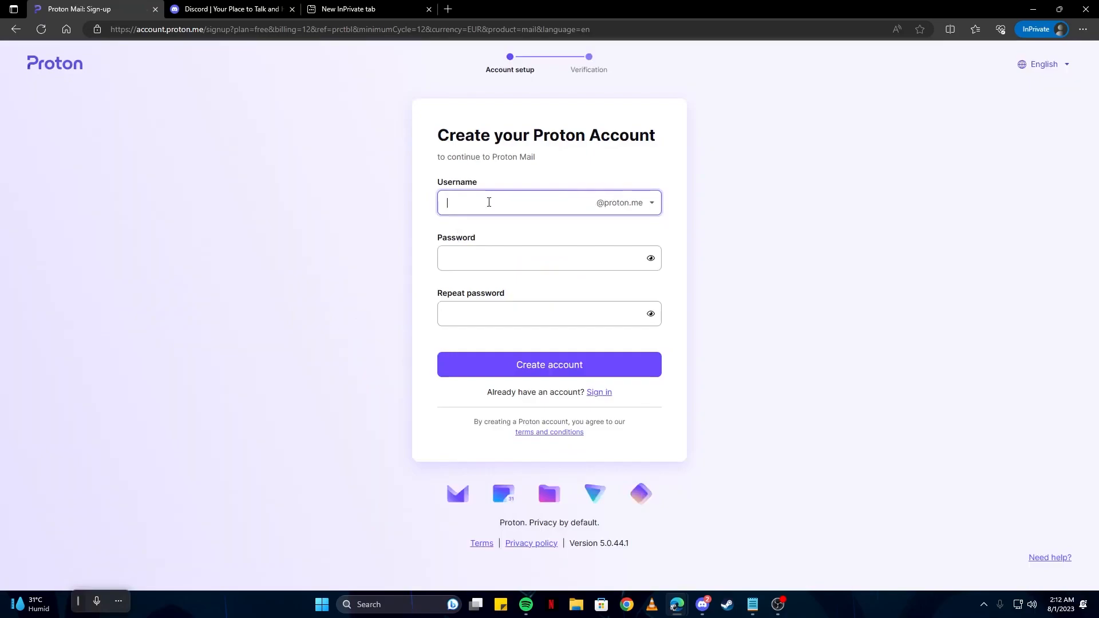
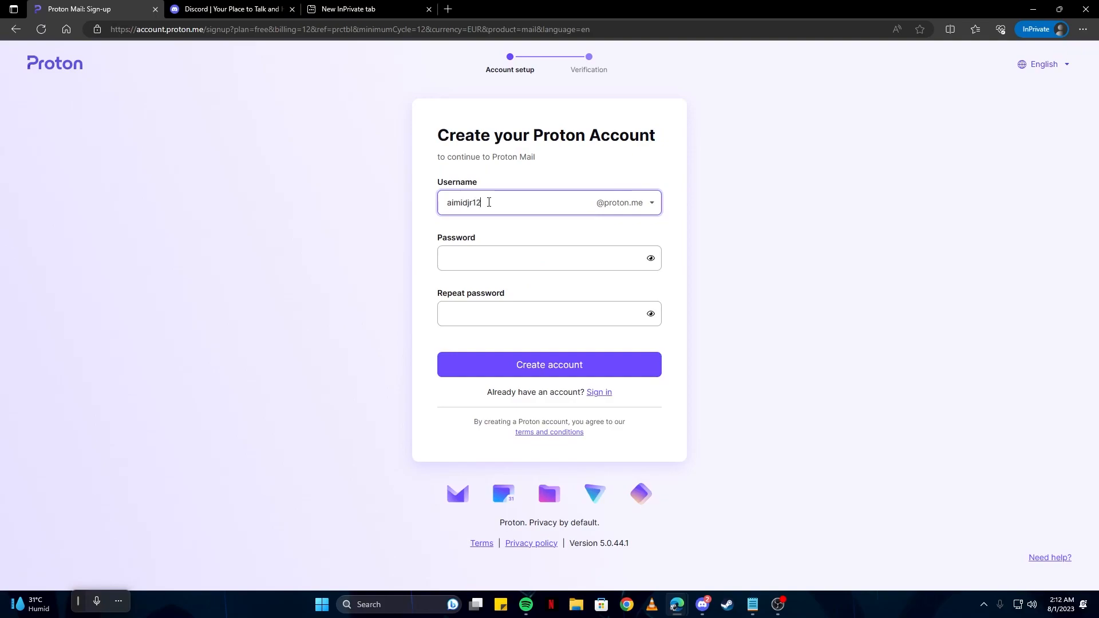
left_click(550, 259)
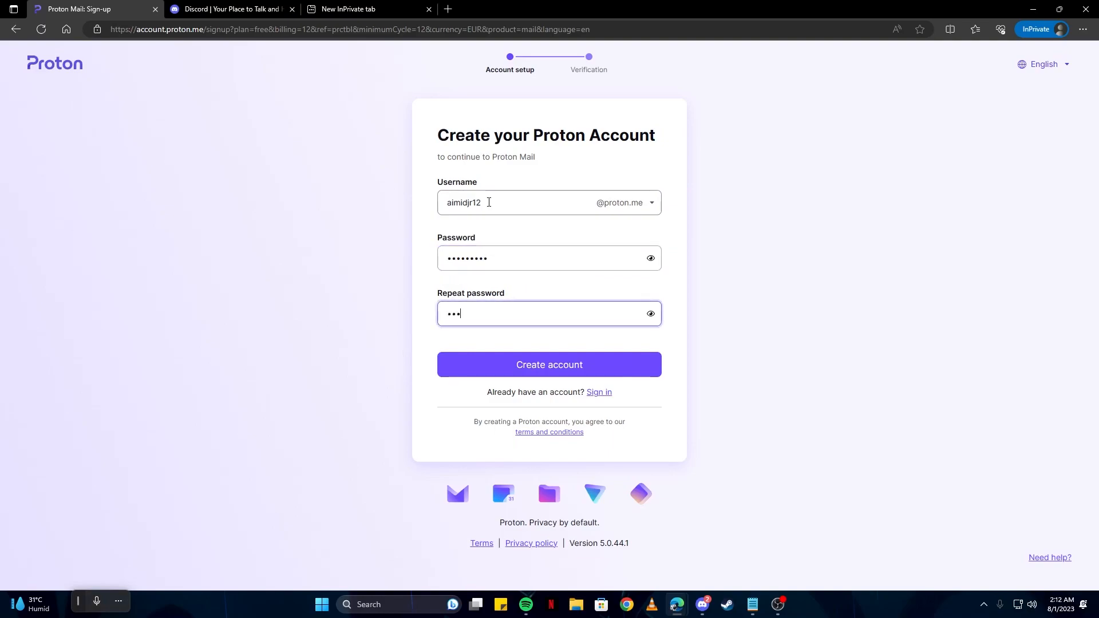
left_click(550, 365)
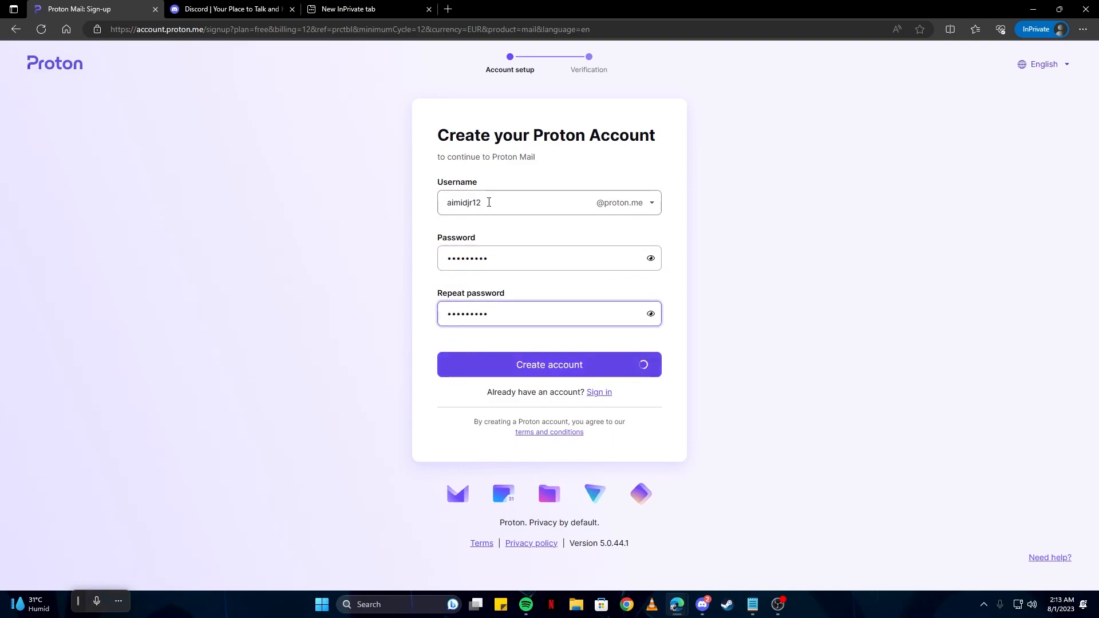
left_click(550, 364)
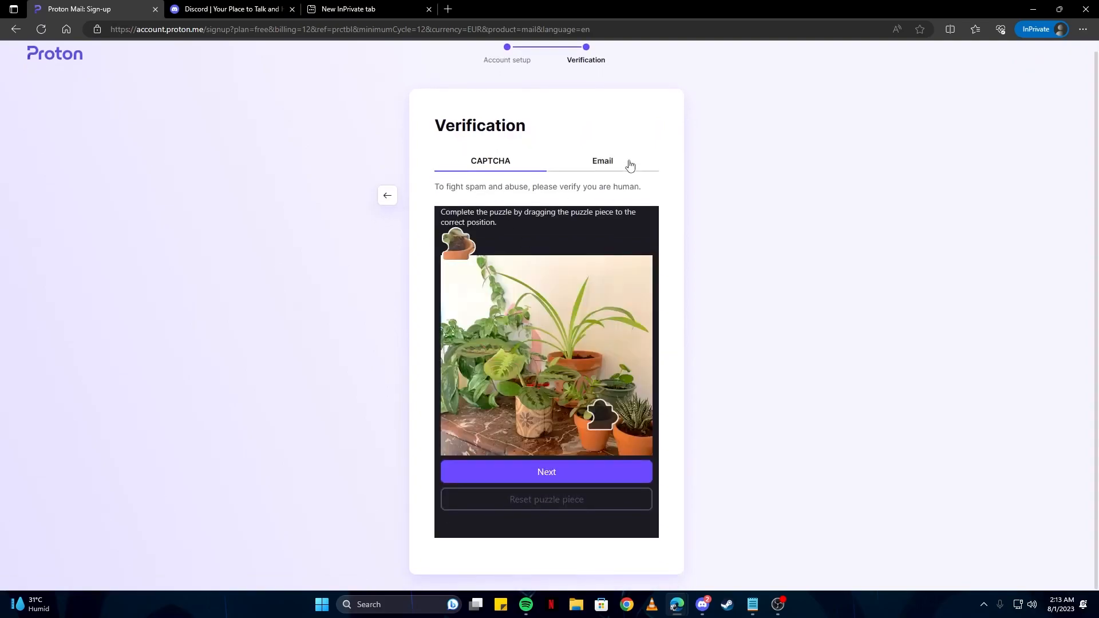
mouse_move(483, 186)
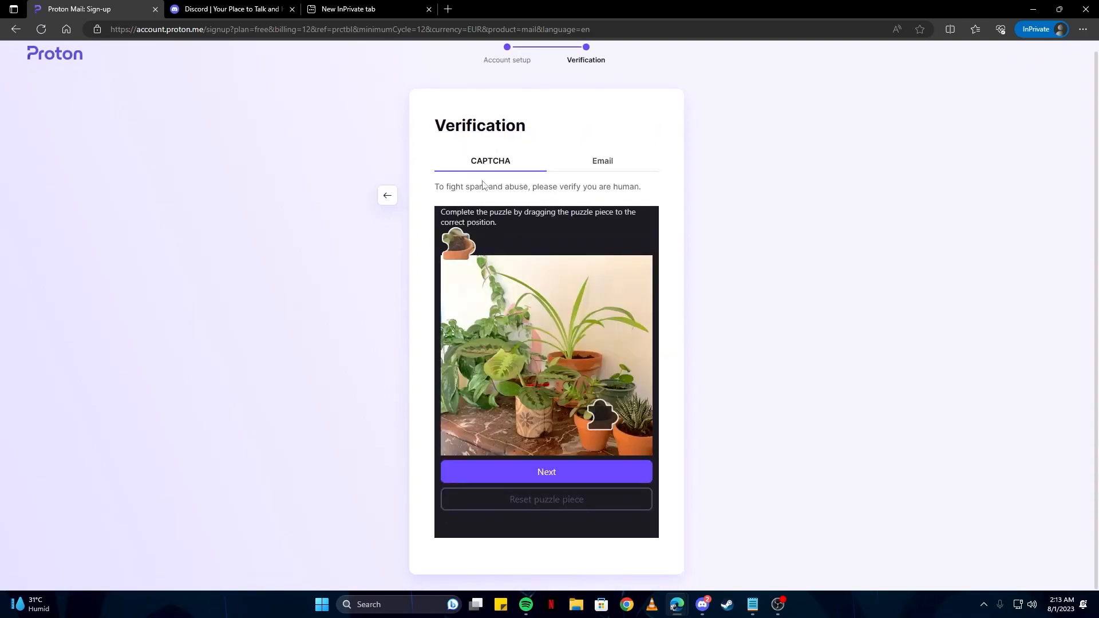
Drag the CAPTCHA puzzle piece into its gap to pass verification.
left_click_drag(459, 243, 600, 417)
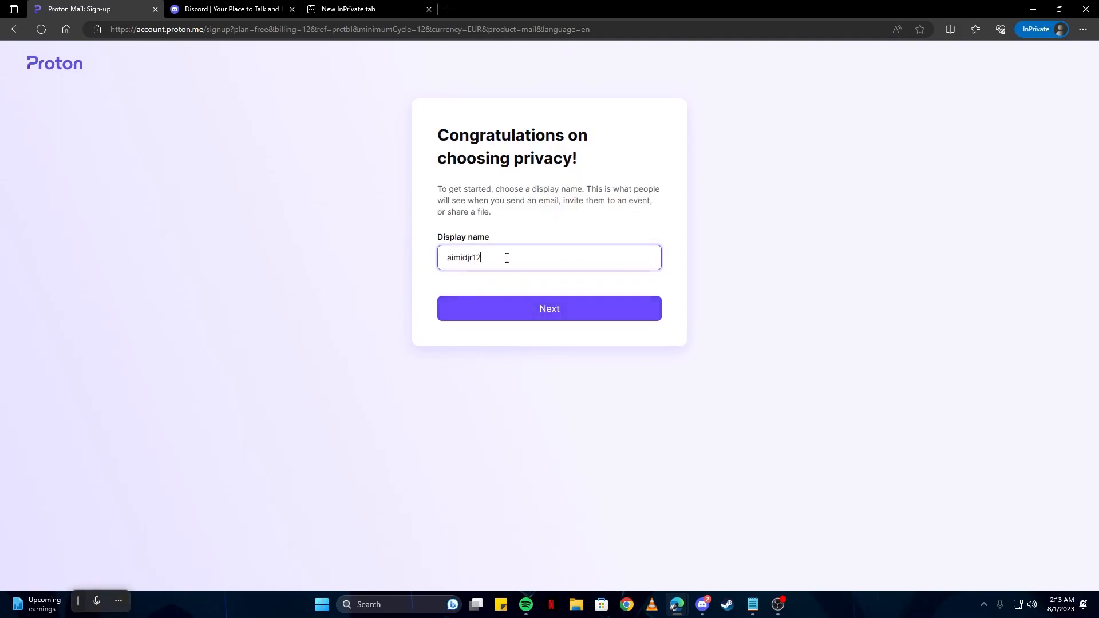
Keep the prefilled display name and skip adding recovery contact details.
left_click(549, 309)
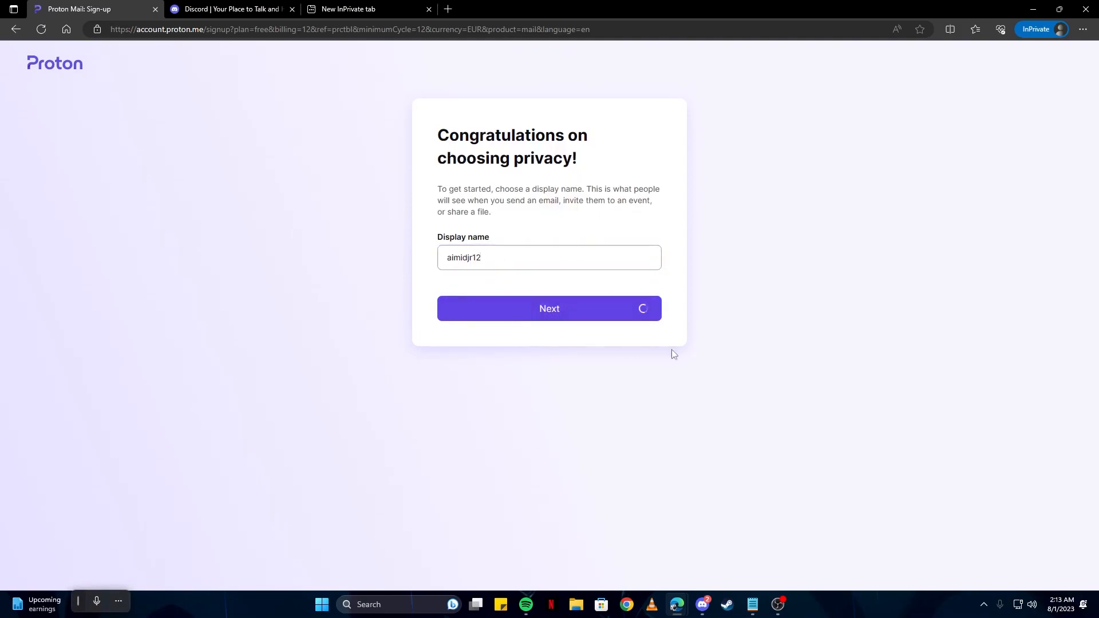
left_click(549, 308)
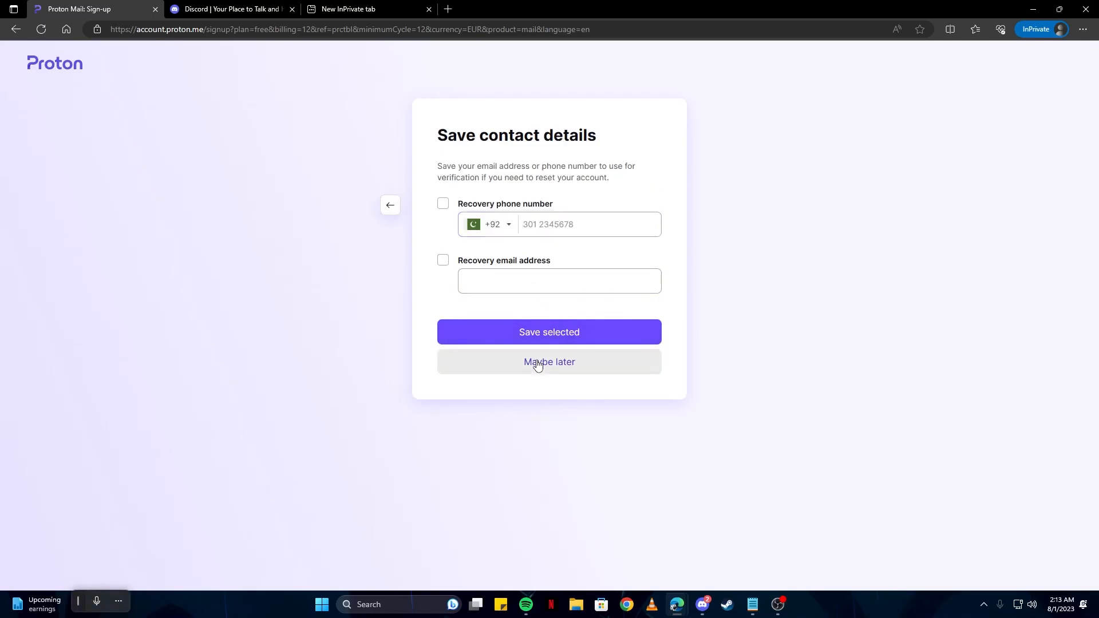
left_click(549, 362)
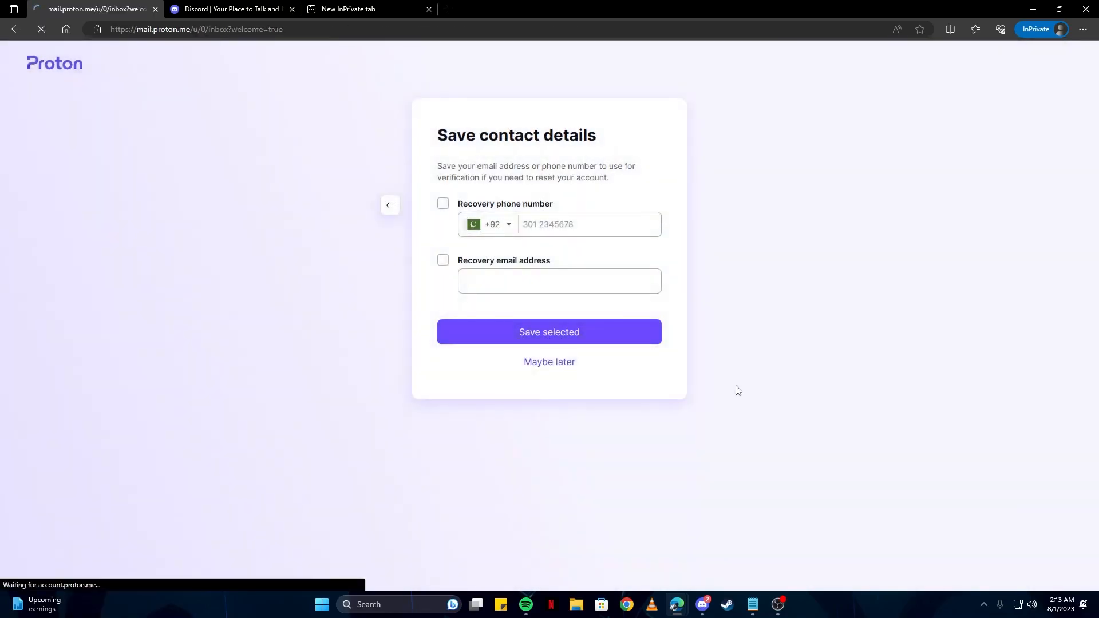
left_click(549, 362)
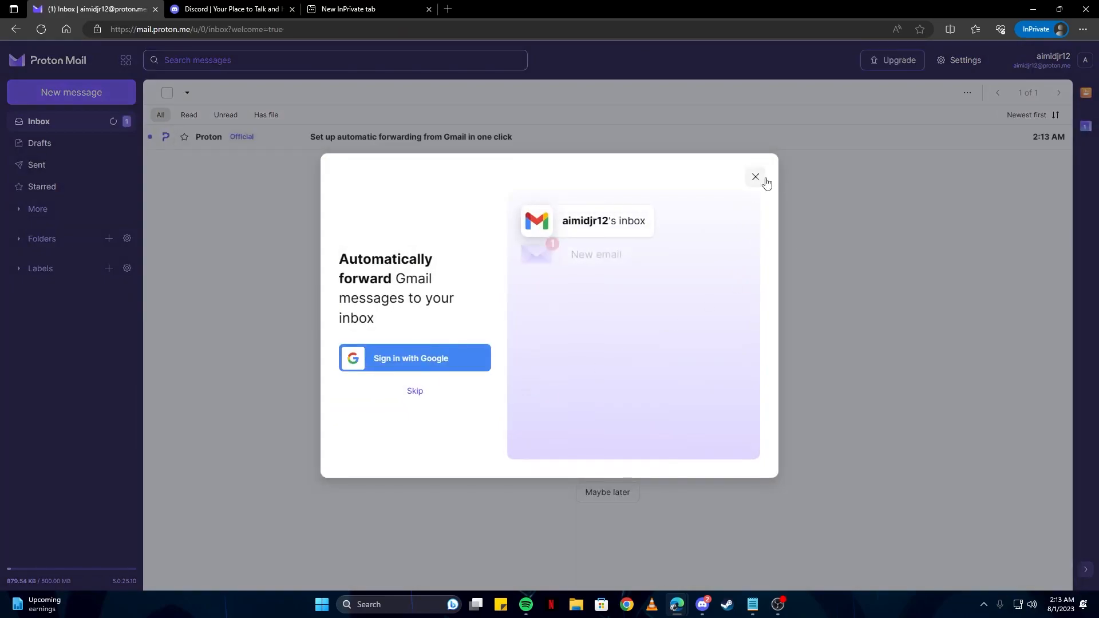
Dismiss the Gmail forwarding offer, welcome and theme screens, then show the account menu.
left_click(755, 177)
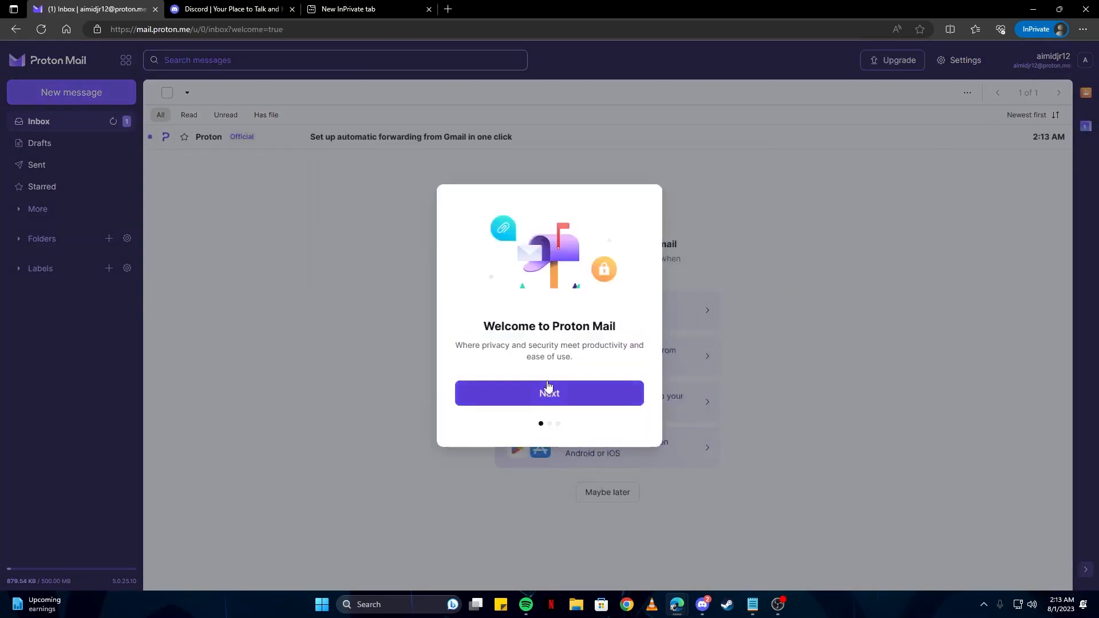
left_click(549, 393)
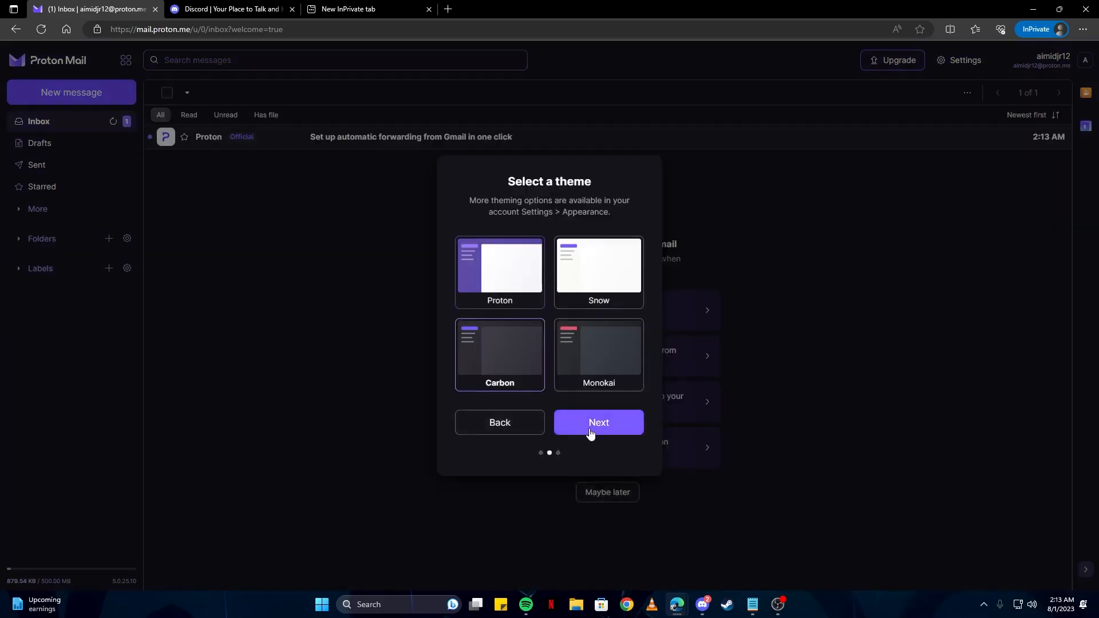
mouse_move(589, 438)
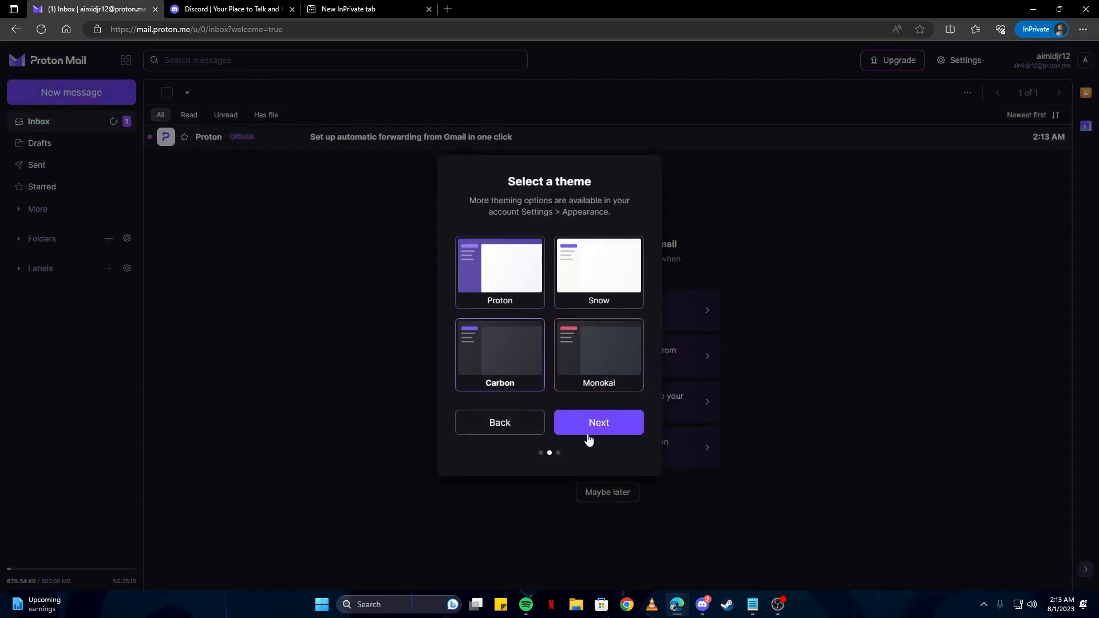
left_click(598, 422)
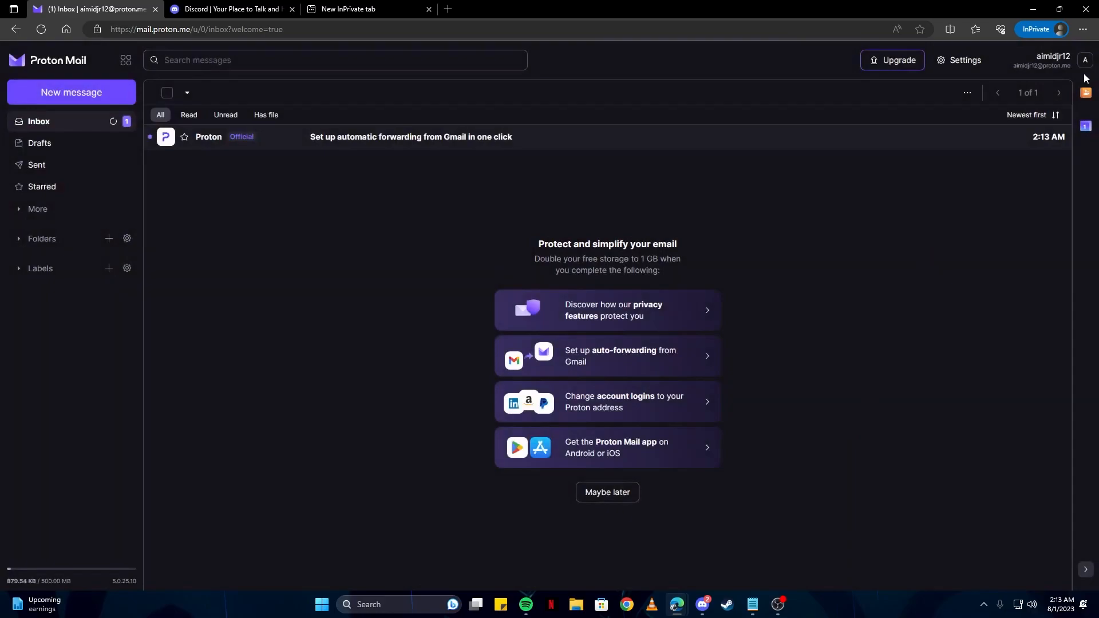
left_click(1085, 61)
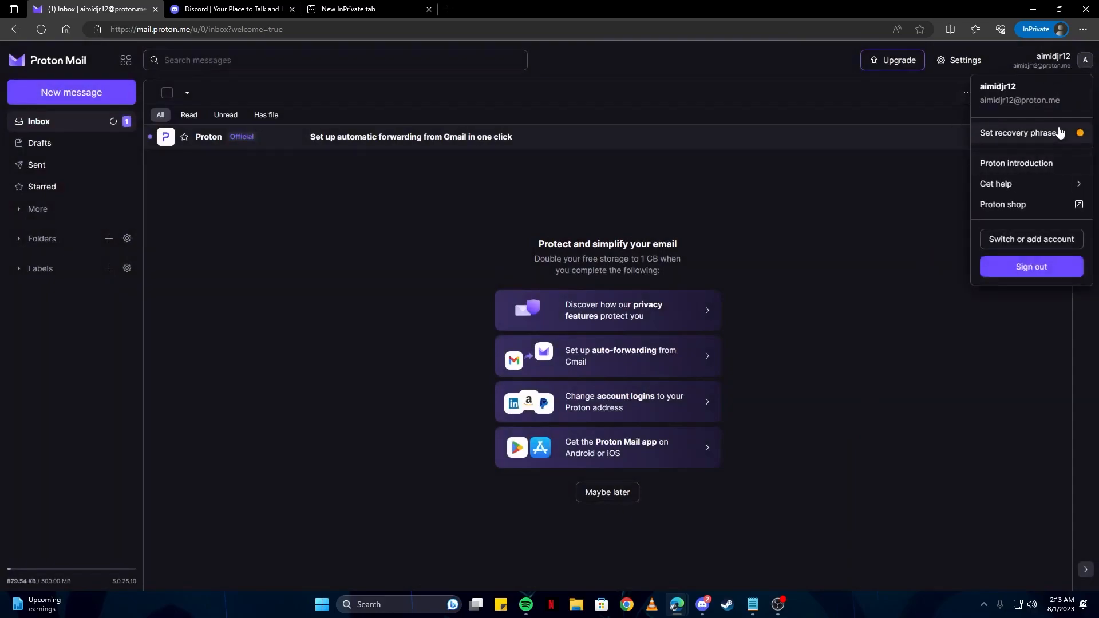
Copy the new Proton address and go to Discord's login page in the other tab.
left_click(1078, 100)
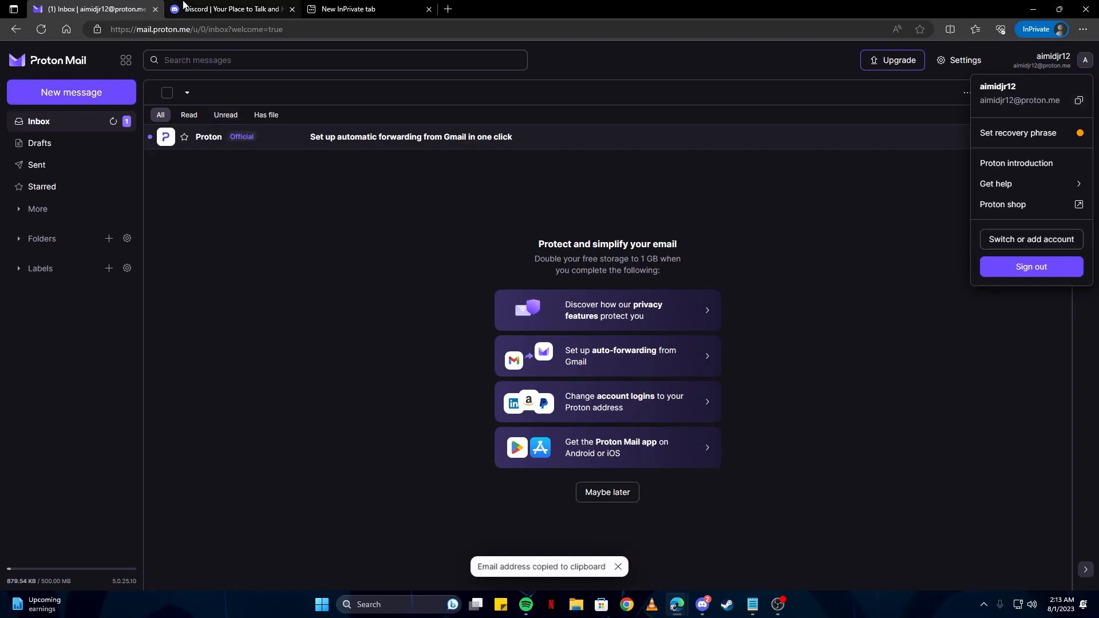
left_click(232, 9)
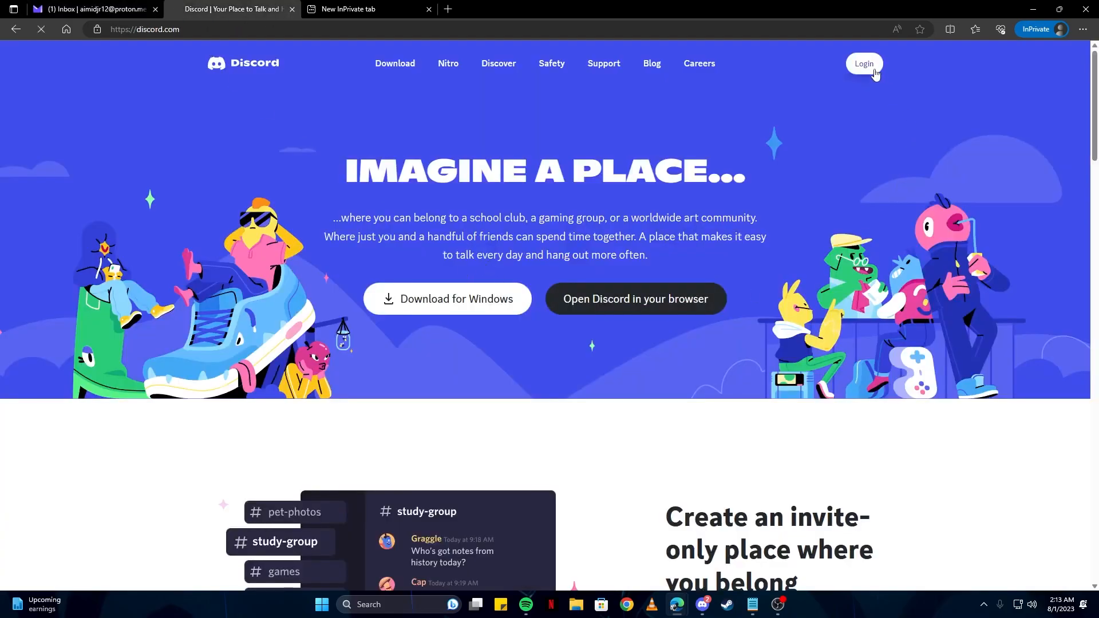
left_click(865, 63)
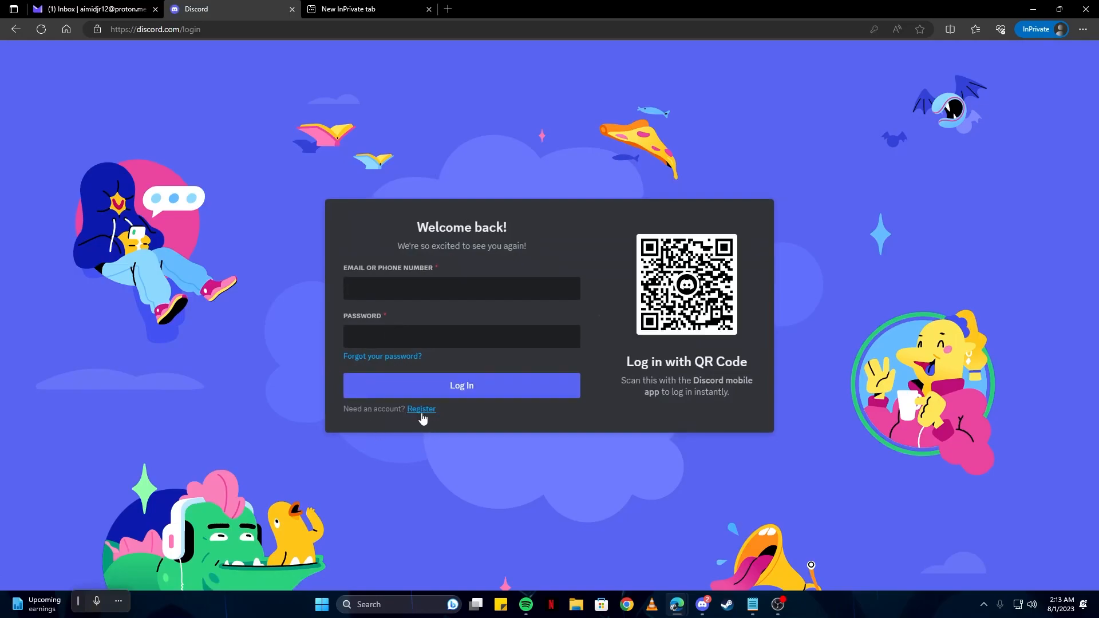
left_click(421, 409)
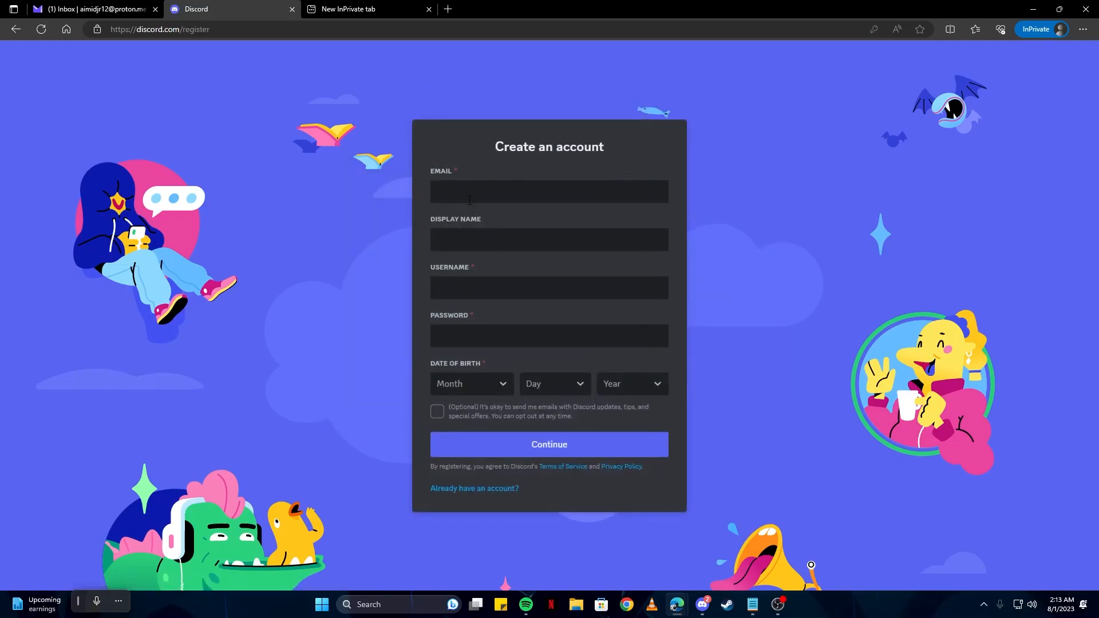
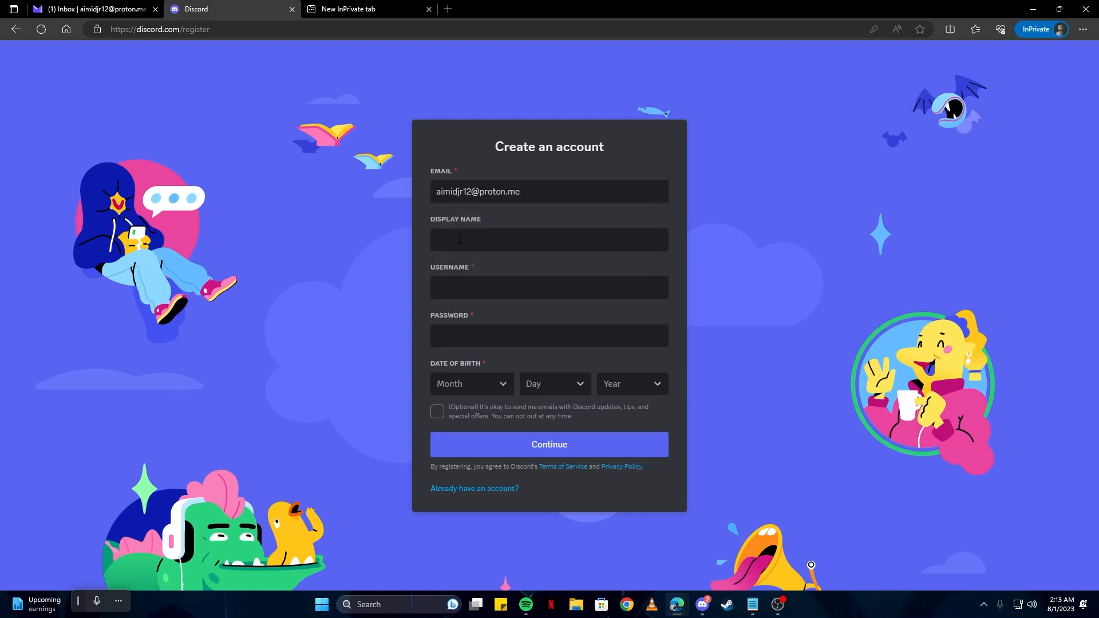
left_click(549, 239)
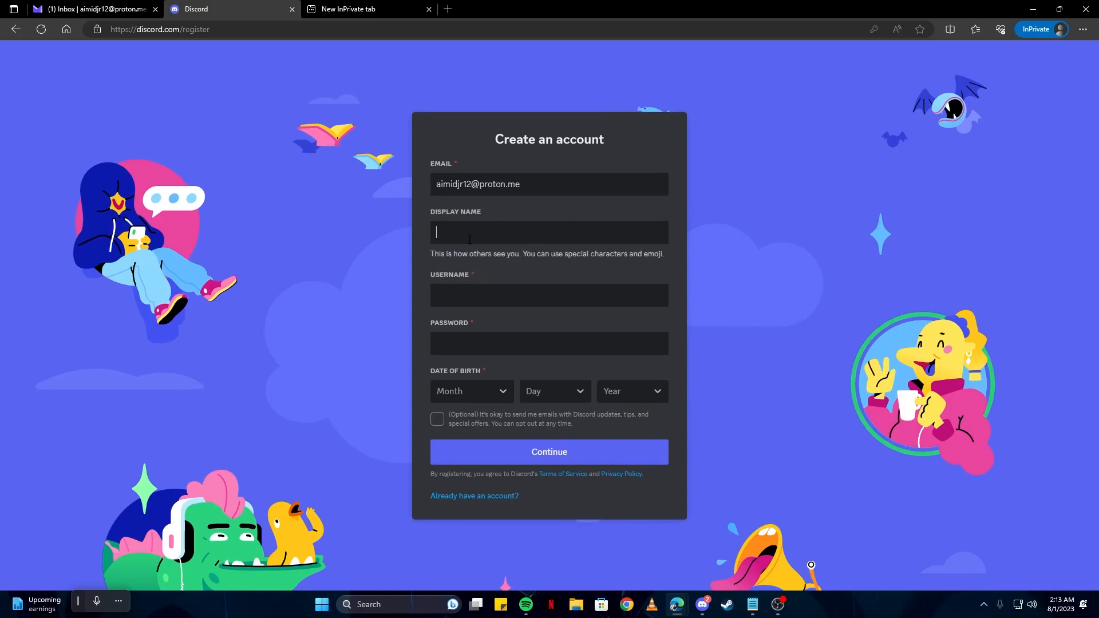
type("aimidjr")
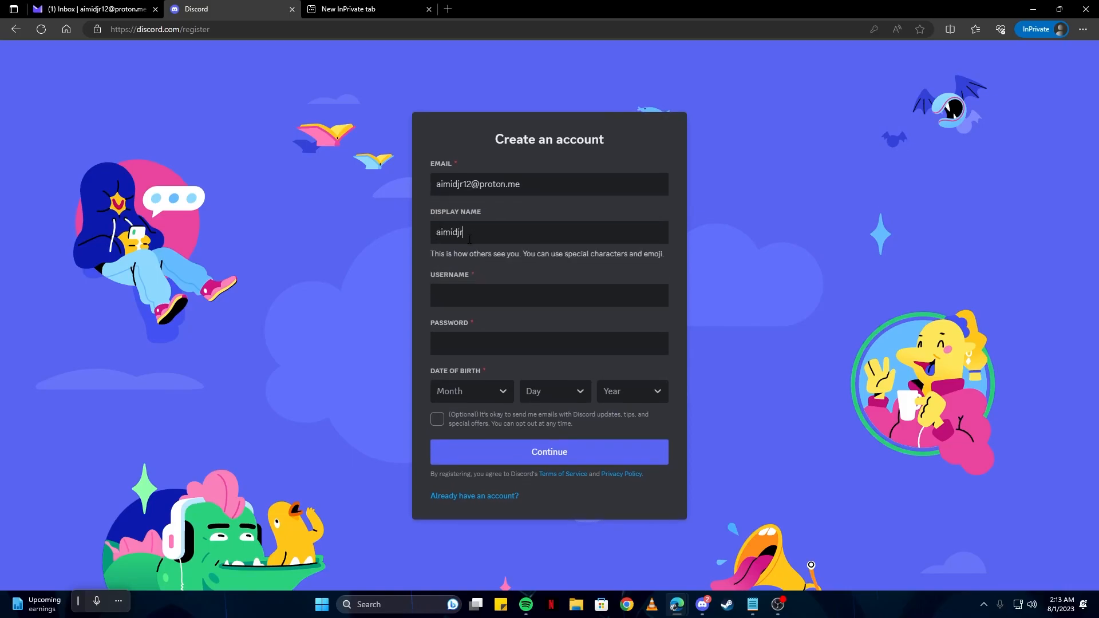
left_click(549, 294)
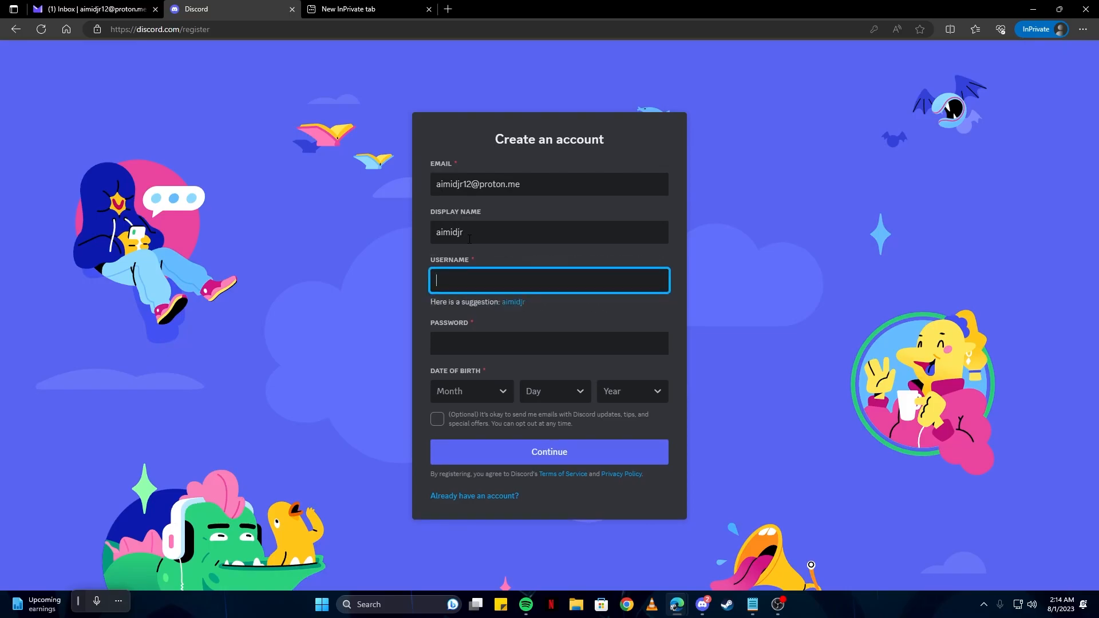
type("aimidj")
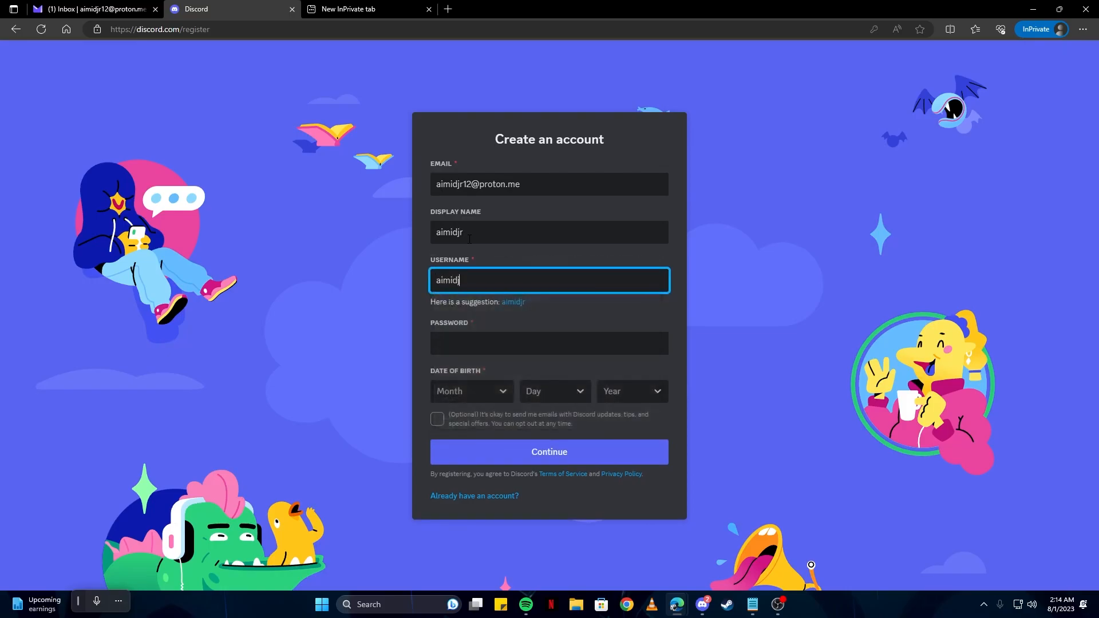
left_click(549, 343)
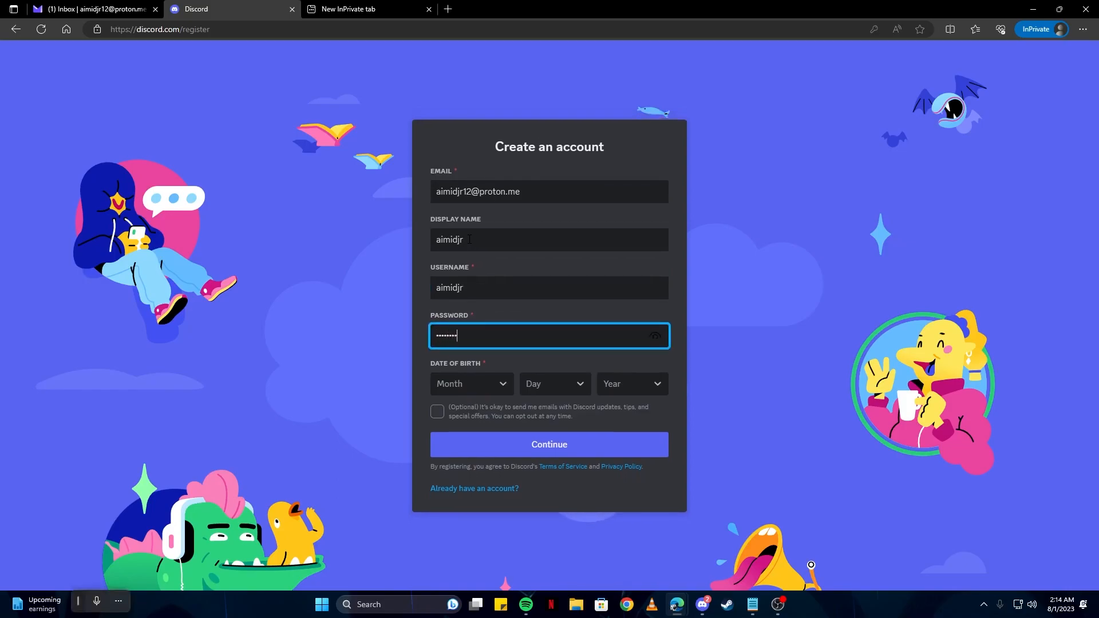
Set the date of birth to March 13, 1999.
left_click(472, 384)
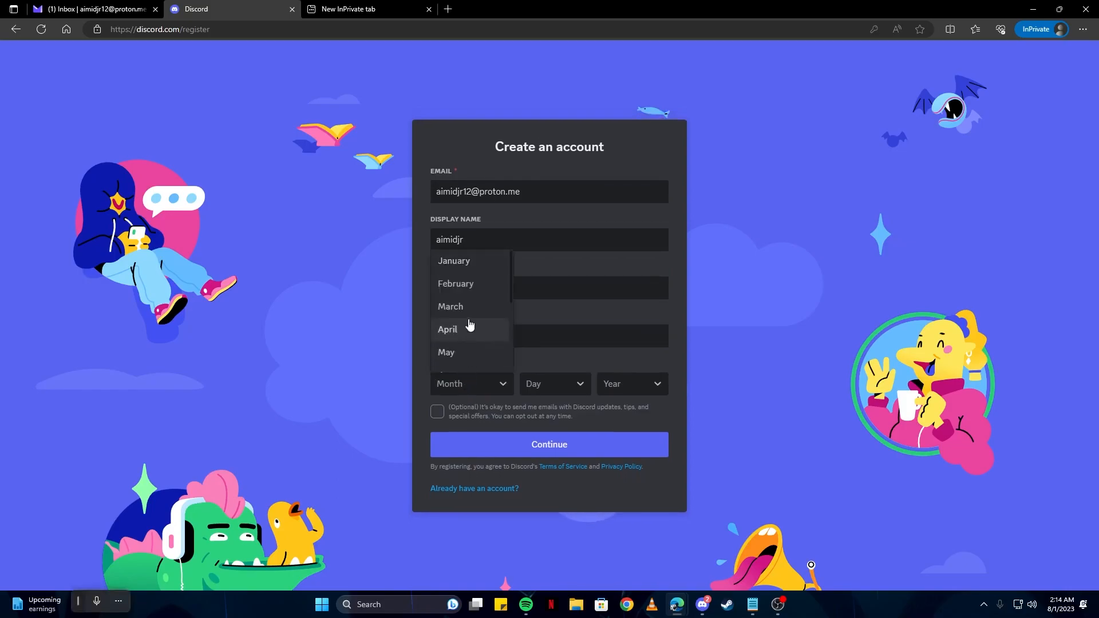
left_click(450, 308)
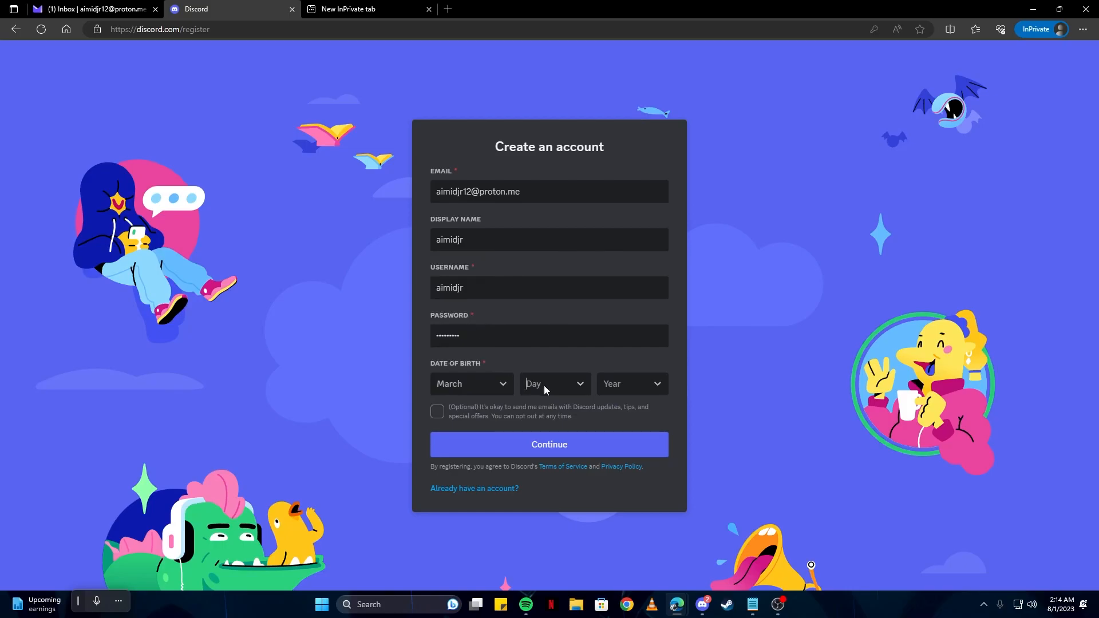
left_click(553, 384)
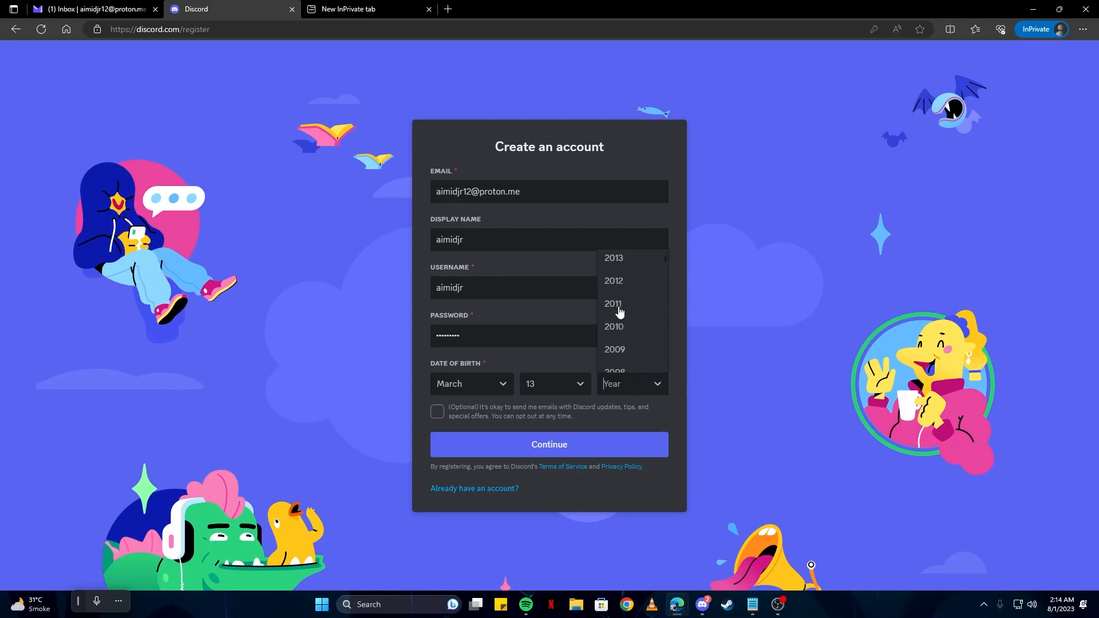
scroll("down", 3)
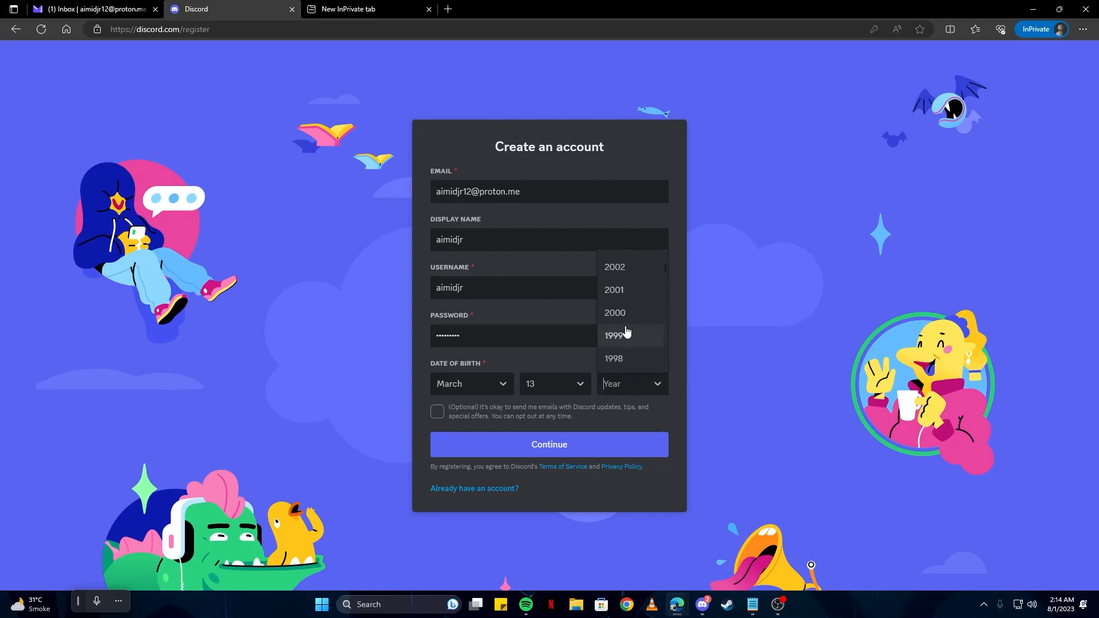
left_click(615, 335)
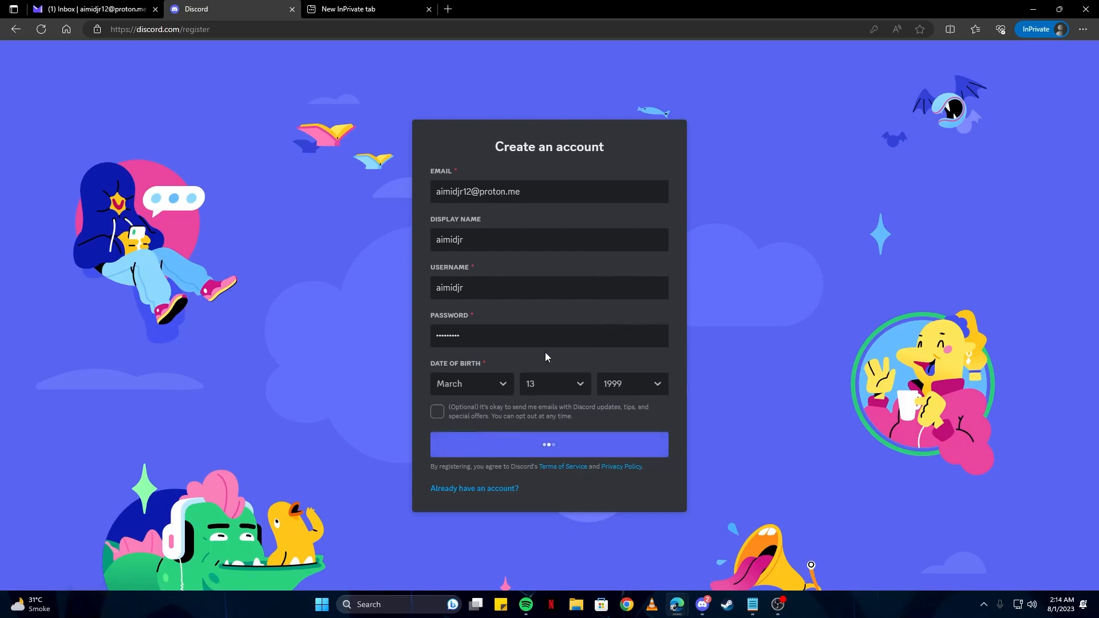
Submit registration and pass the hCaptcha wardrobe-image challenge.
left_click(549, 444)
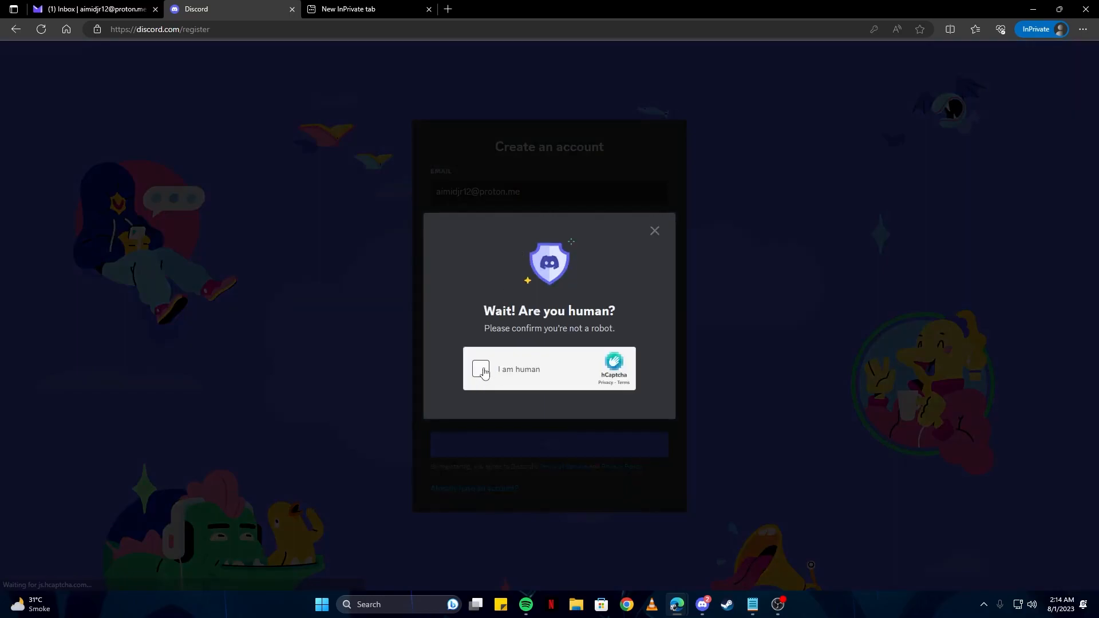
left_click(481, 369)
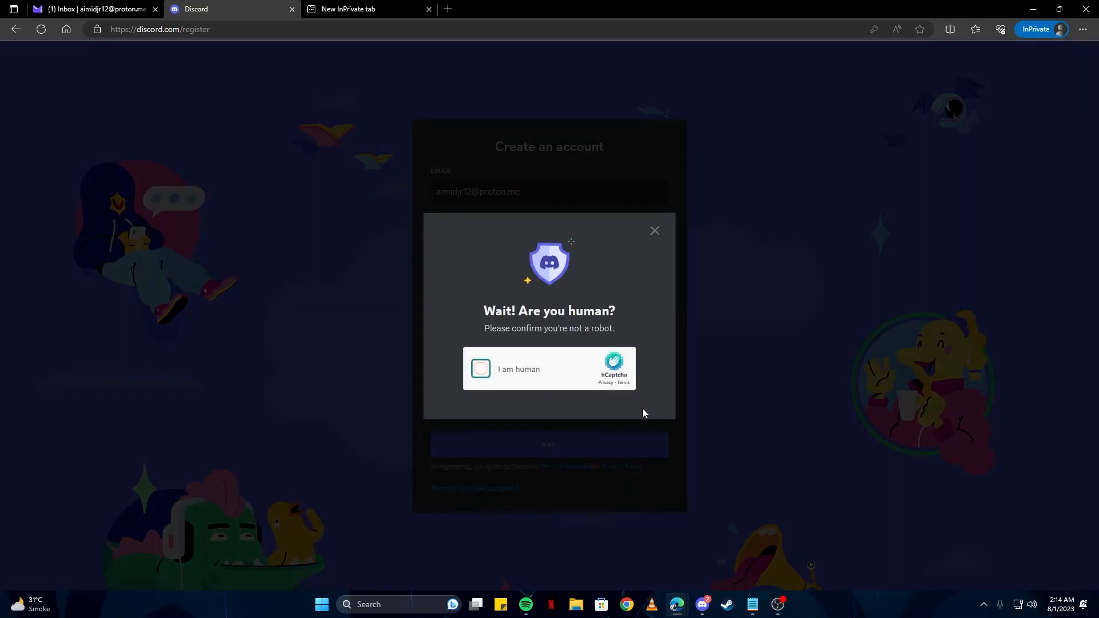
left_click(480, 369)
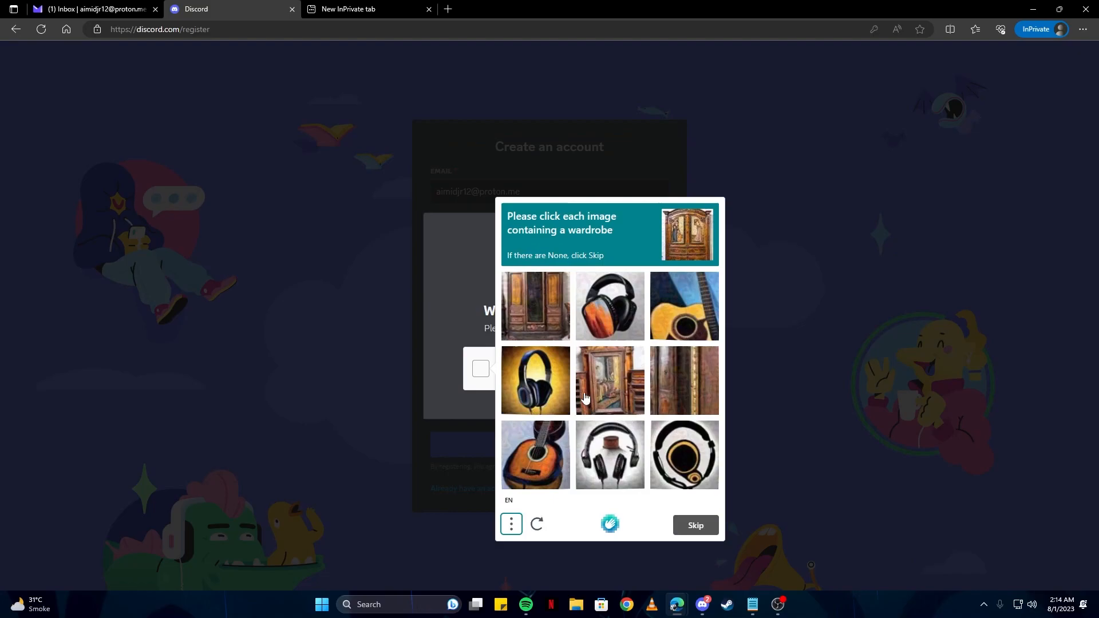
left_click(609, 380)
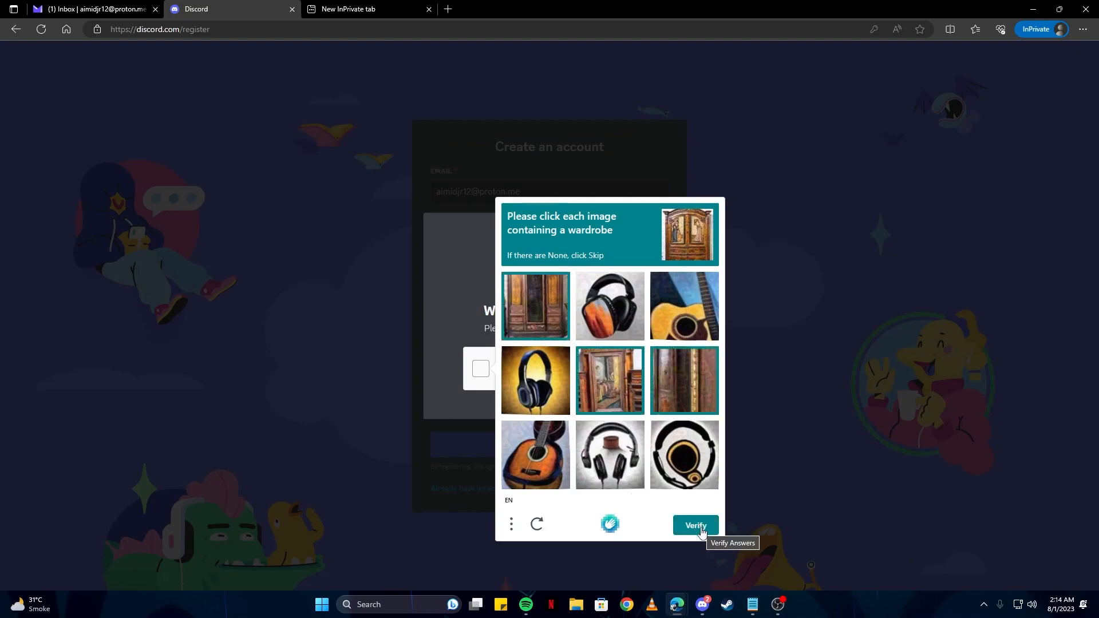
left_click(694, 525)
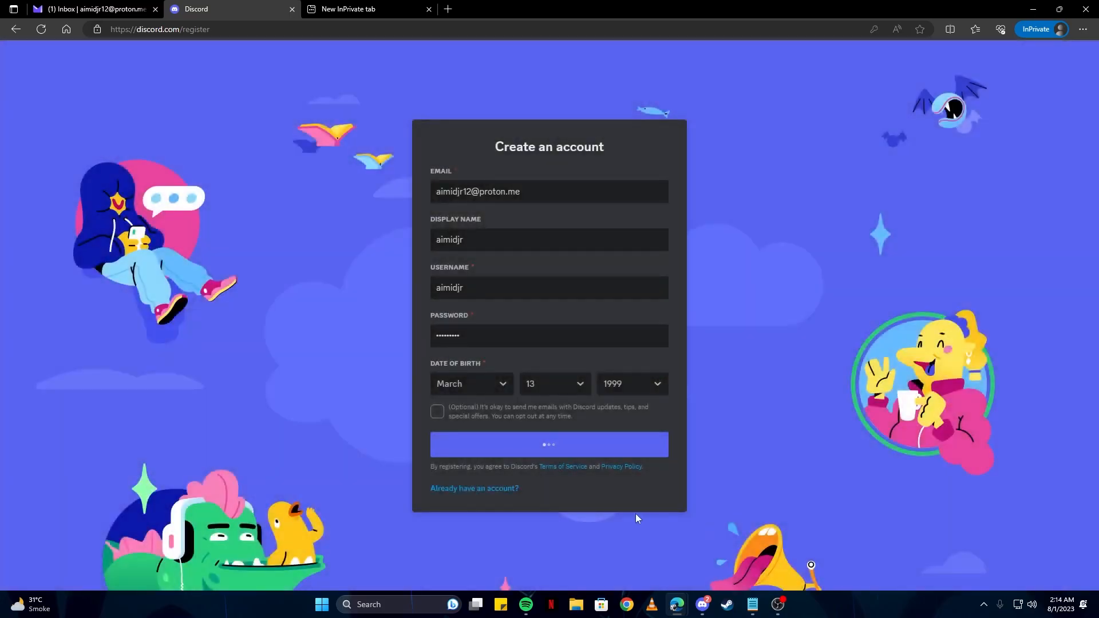
left_click(549, 444)
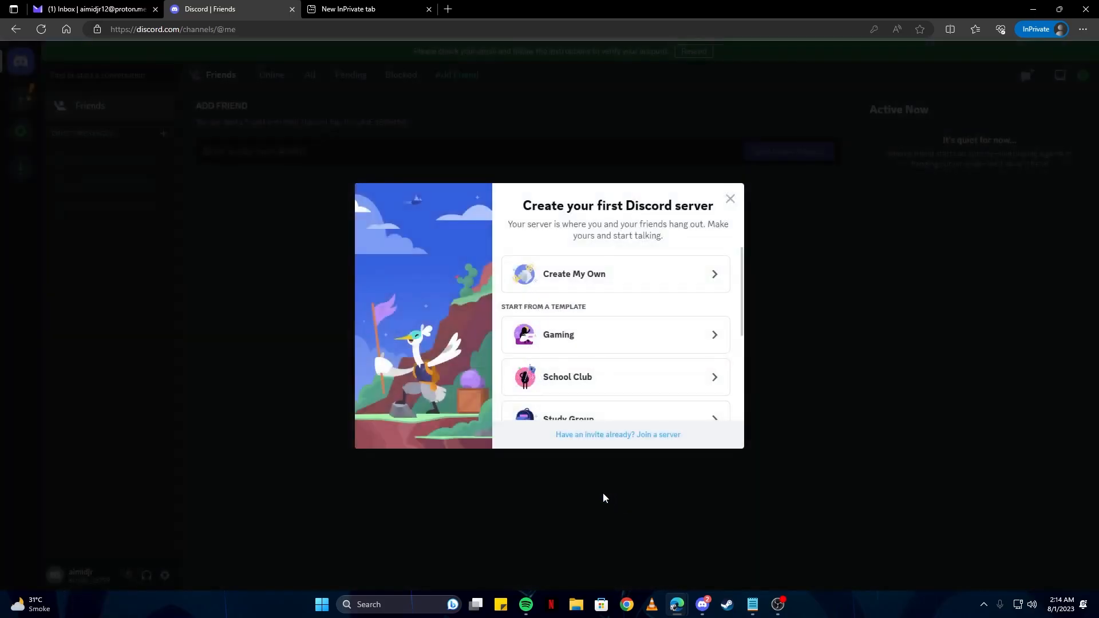
Skip server creation, then search Discover communities for 'midjourney'.
scroll("down", 3)
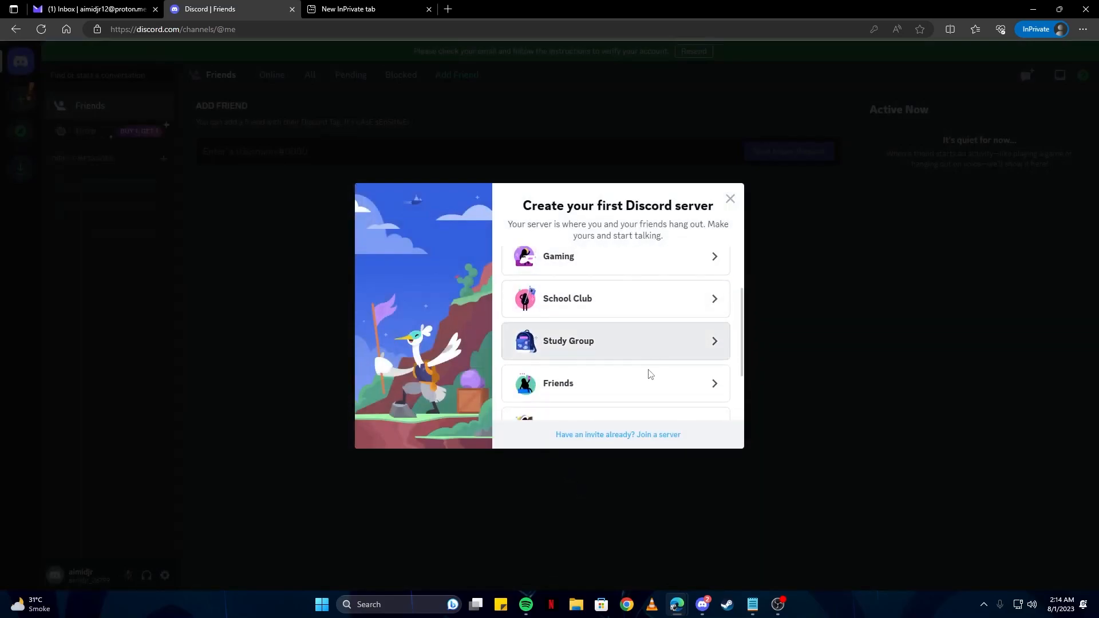
left_click(617, 434)
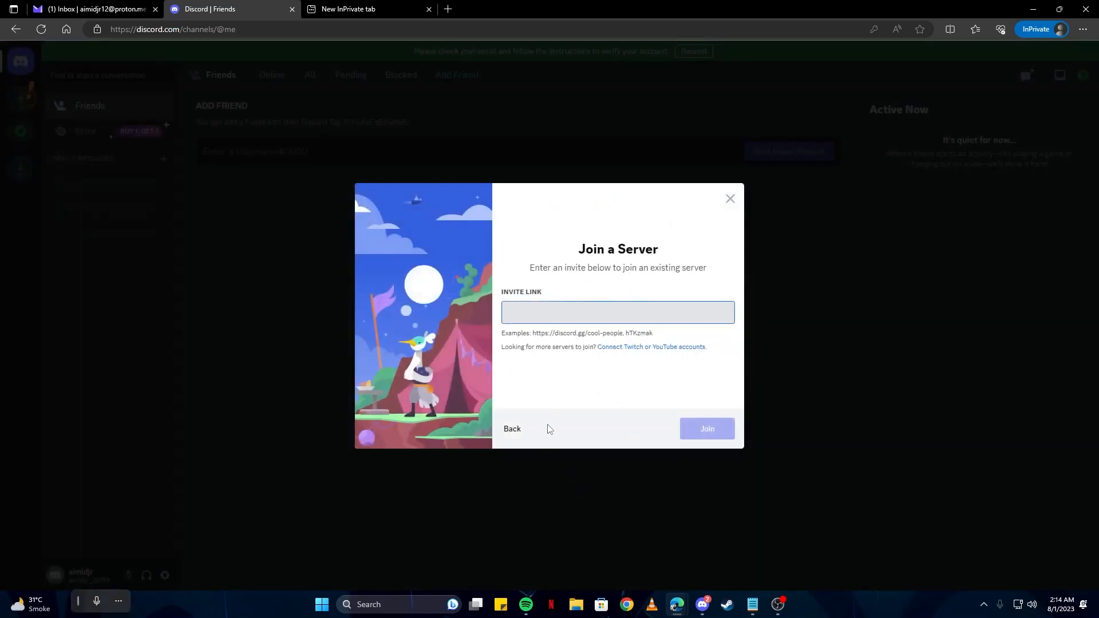
left_click(730, 199)
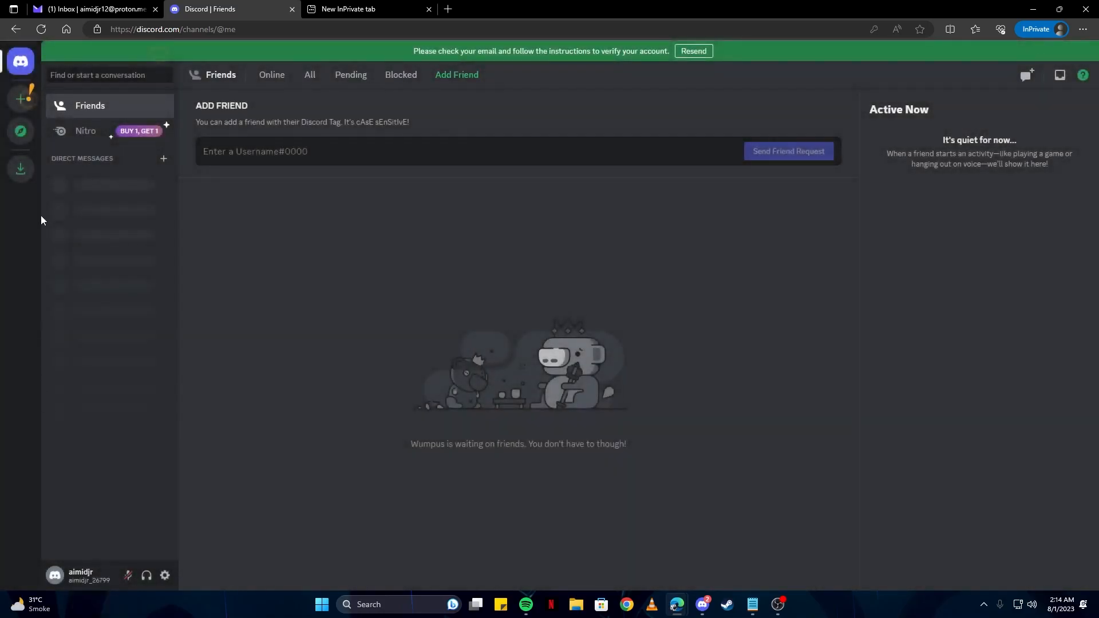
left_click(21, 131)
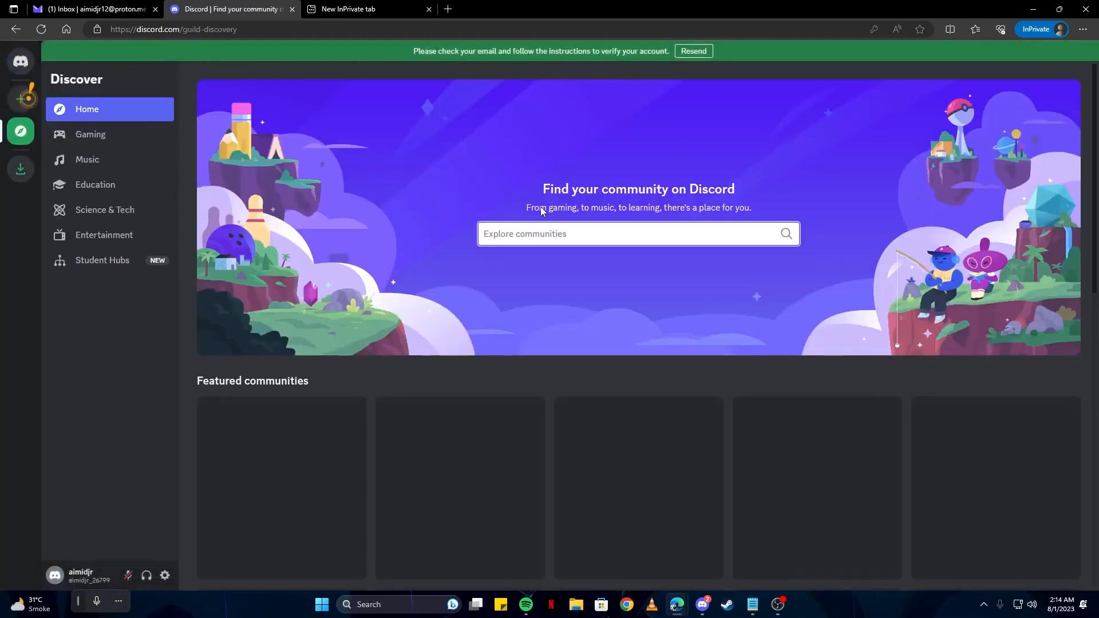
type("midjourney")
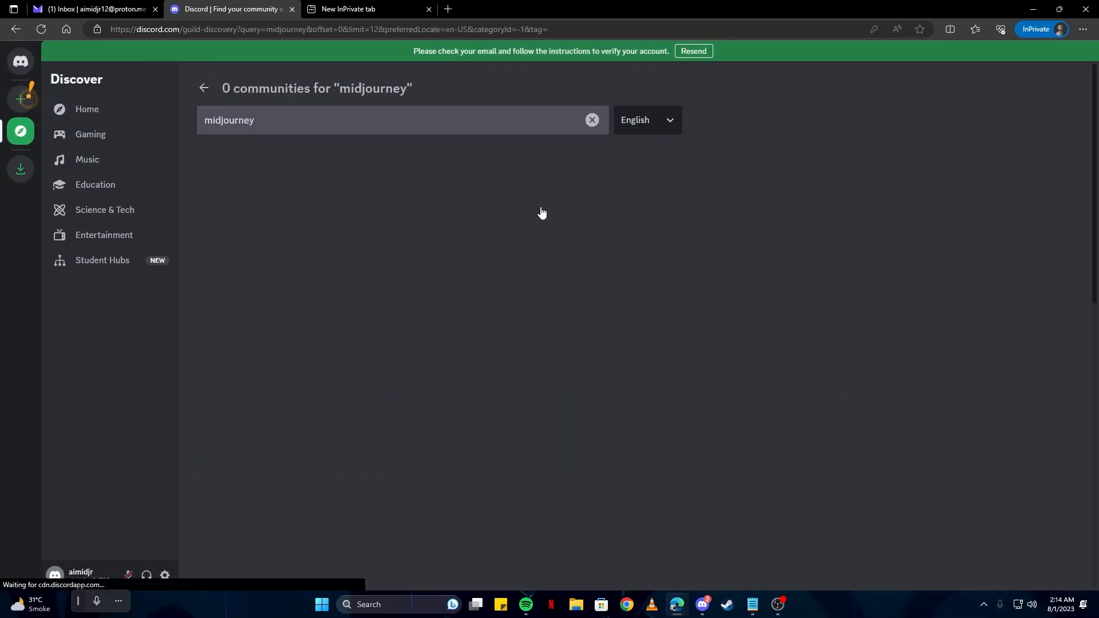
left_click(94, 9)
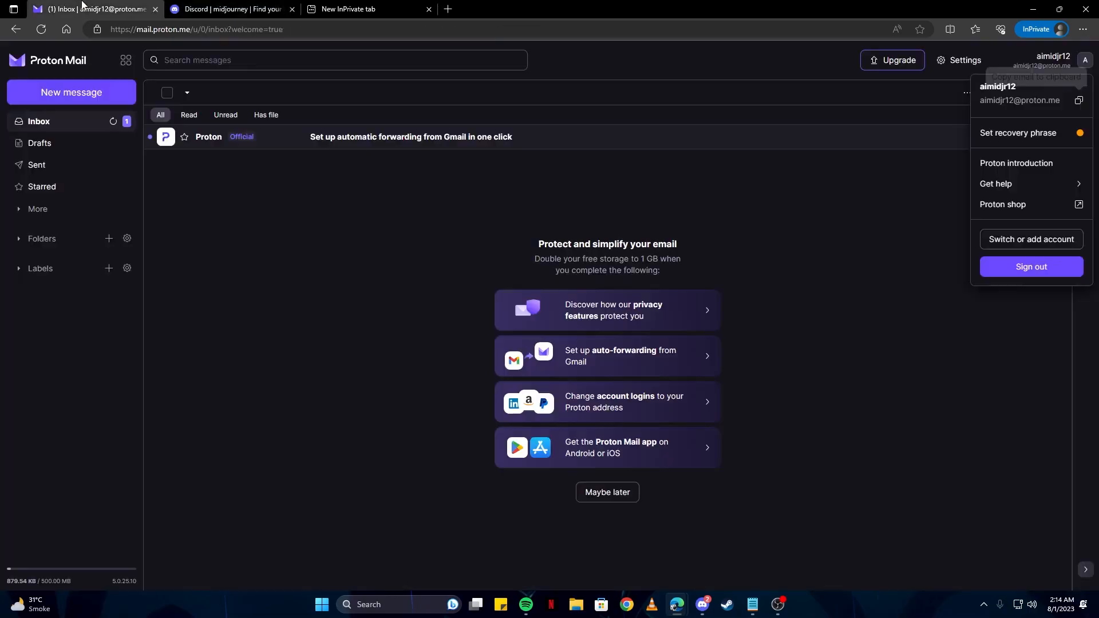
mouse_move(184, 116)
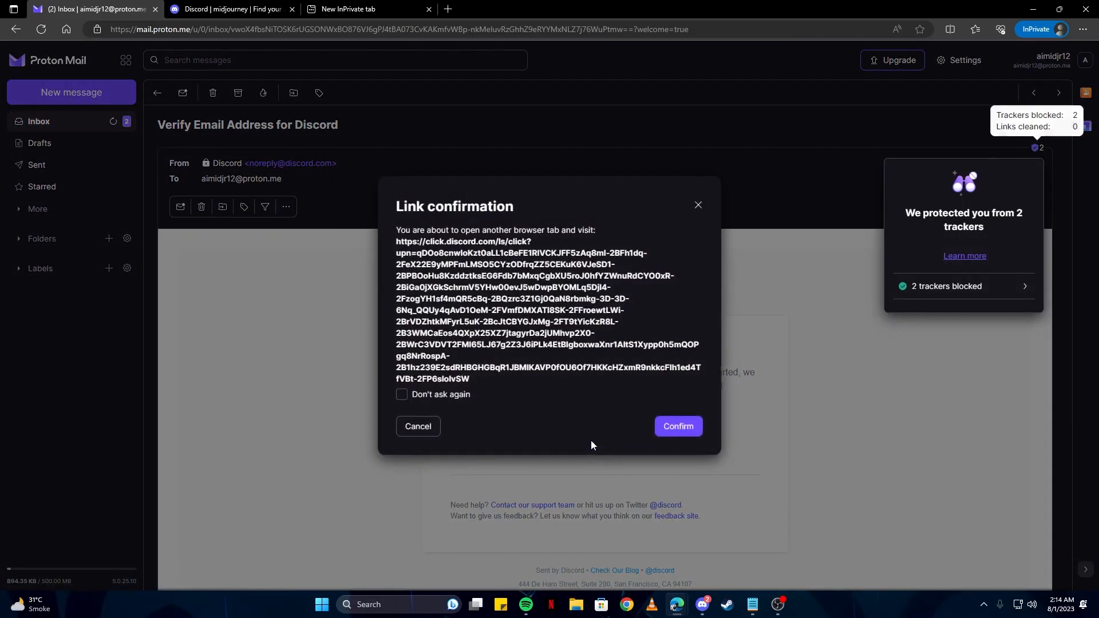
left_click(677, 426)
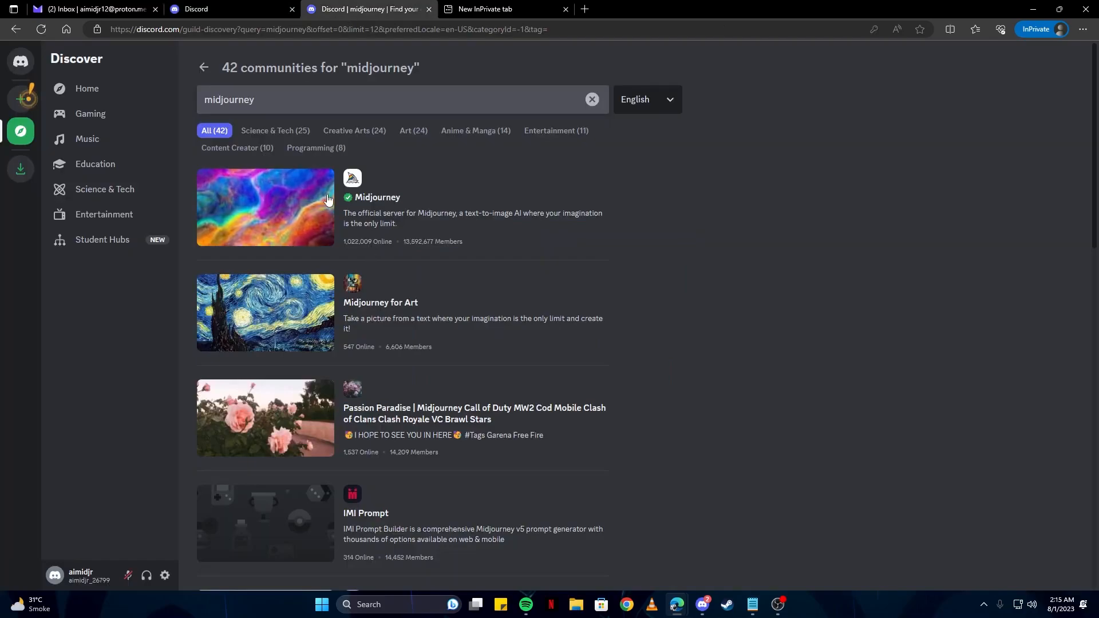
Preview the official Midjourney server from search results and view #getting-started.
left_click(266, 207)
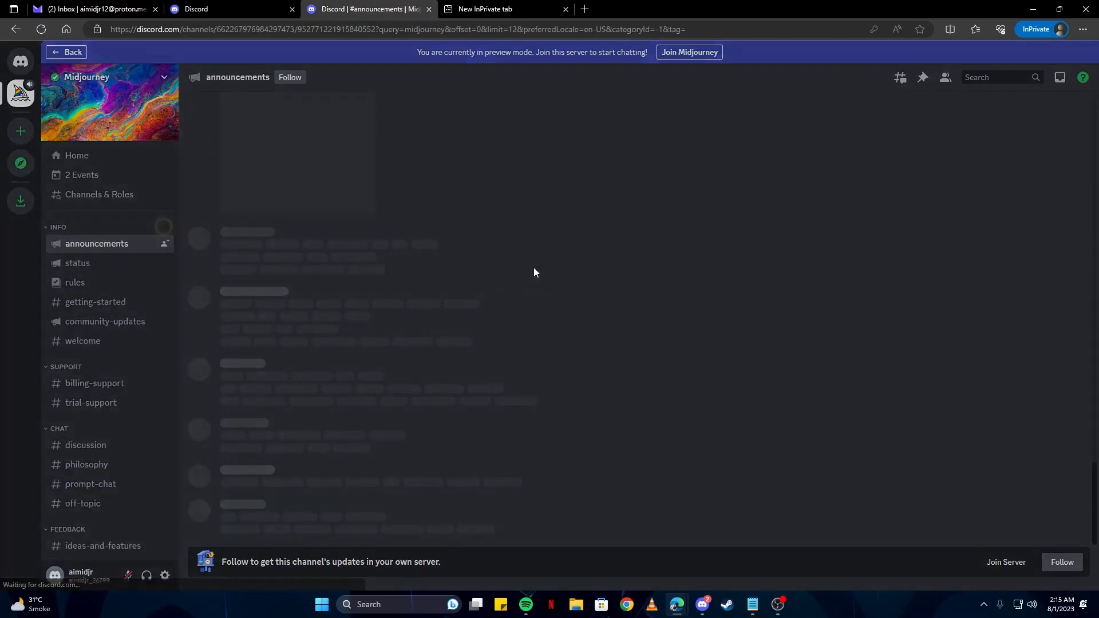
left_click(96, 302)
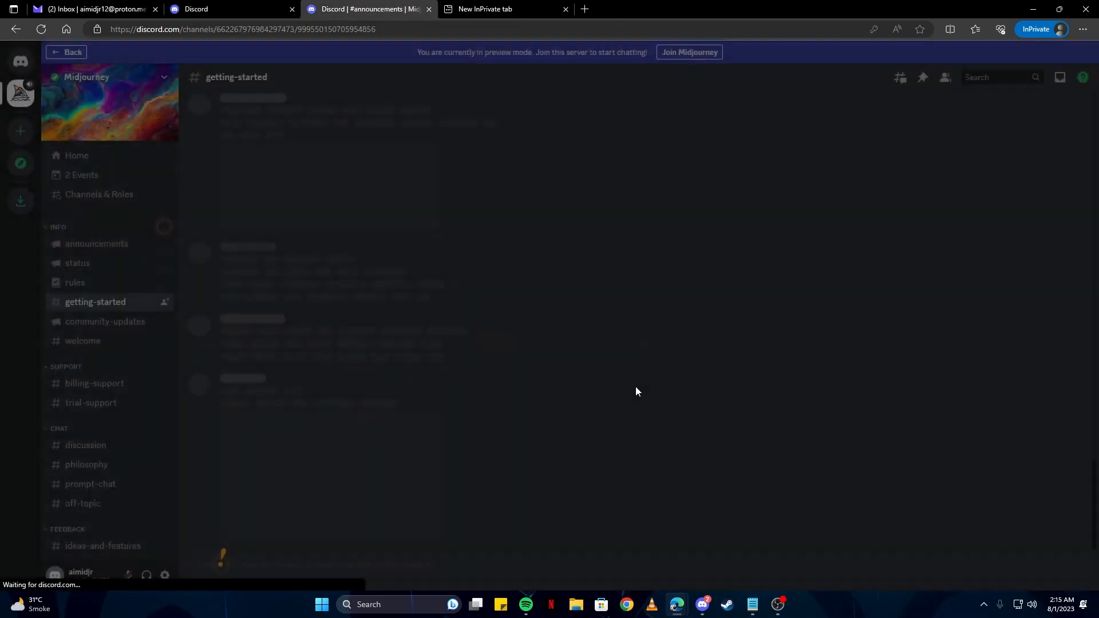